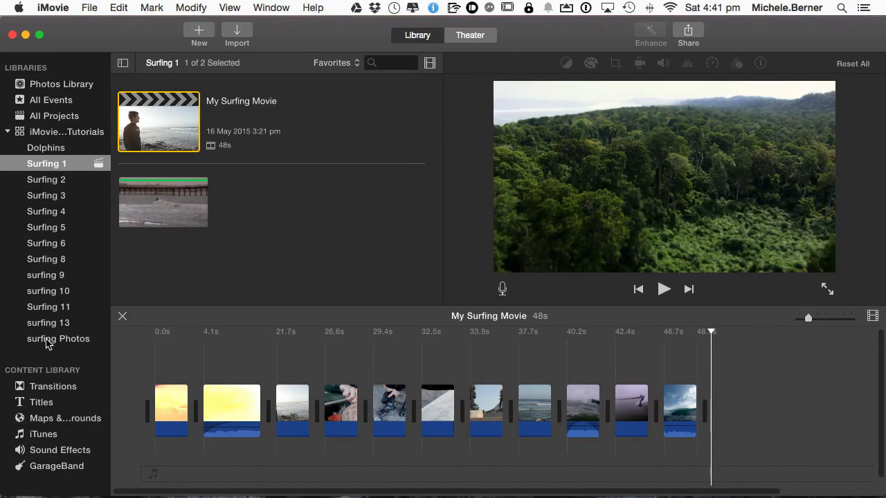
- Select the surfing Photos event in the Libraries sidebar to show its seven photos
click(60, 339)
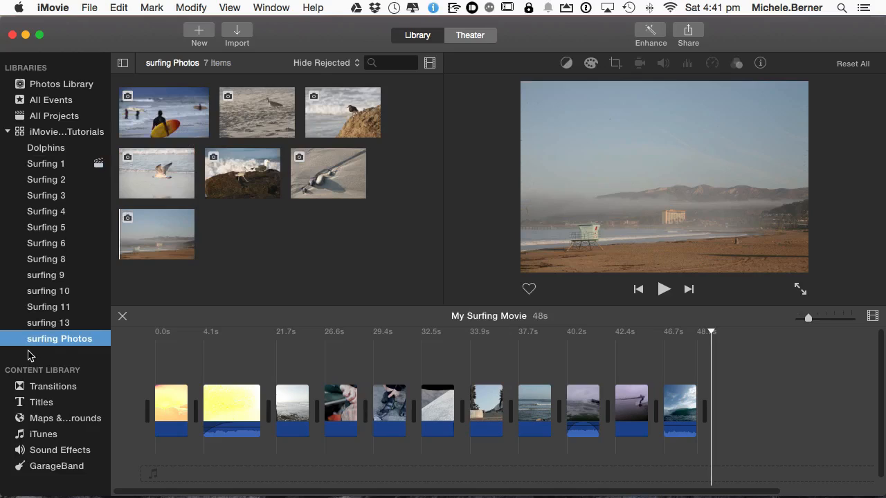
mouse_move(11, 377)
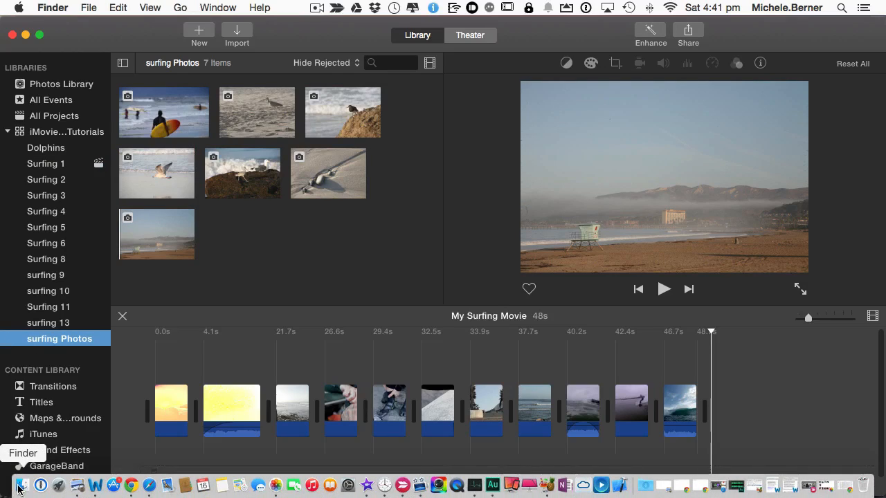
- In Finder's Documents > Photos folder, pick the beach and surf JPEGs and drag them into surfing Photos
click(10, 485)
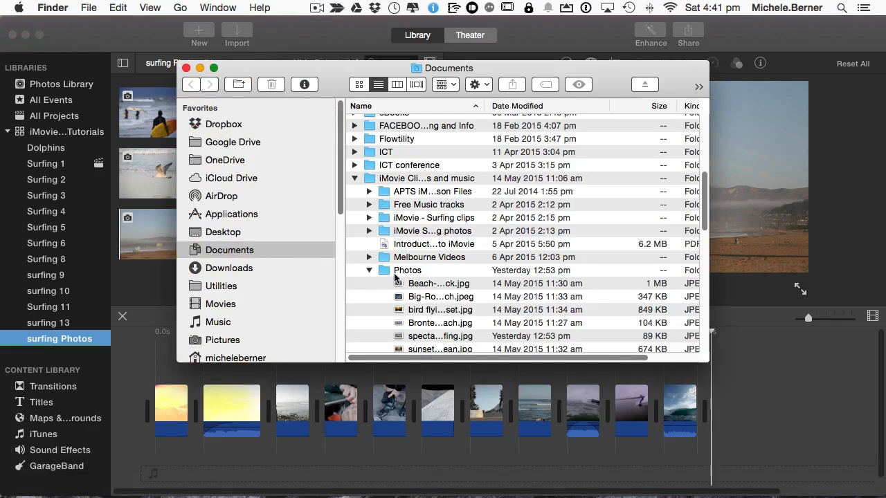
scroll(down, 3)
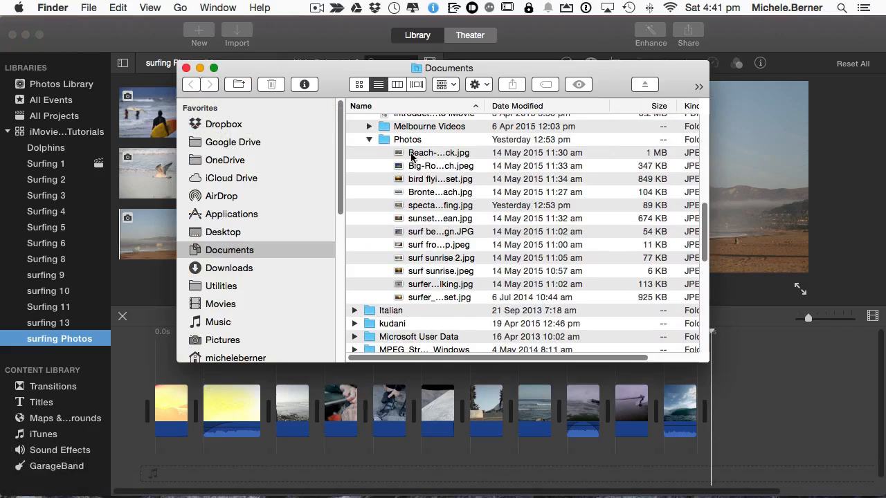
click(439, 152)
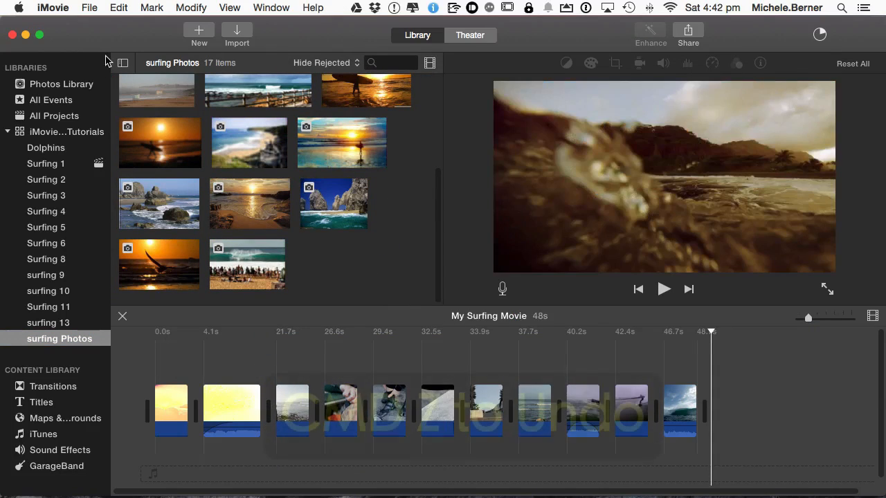
- Undo the drag-in, start an import and browse the home folder down to Documents > Photos
key(cmd+z)
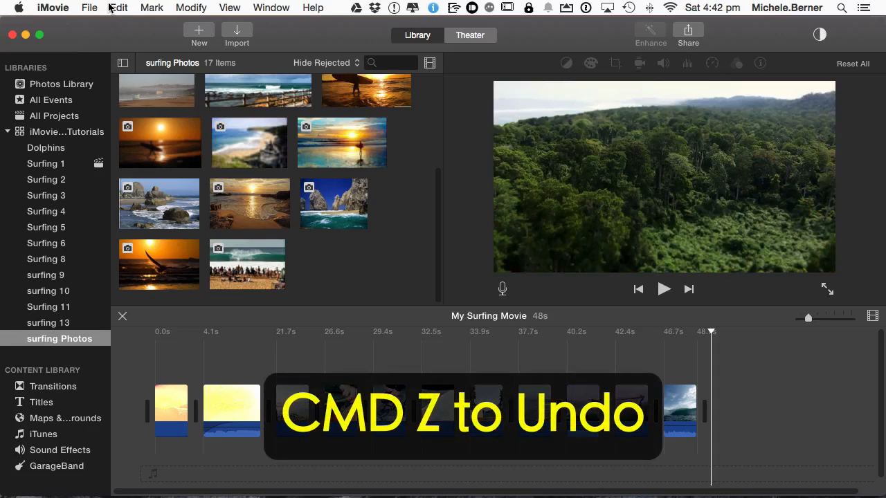
click(118, 8)
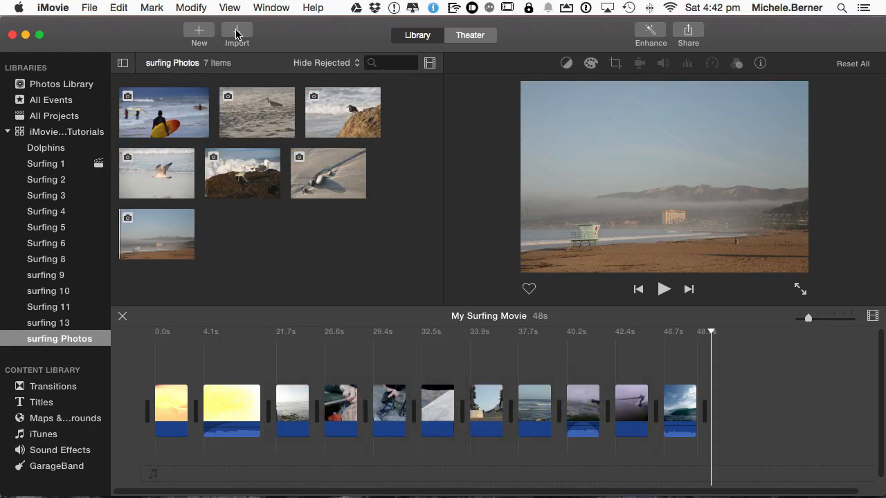
click(237, 33)
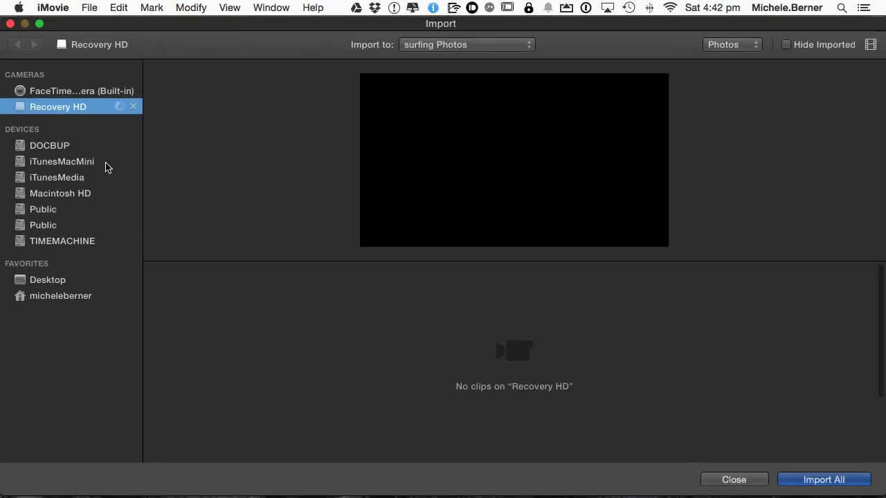
mouse_move(42, 313)
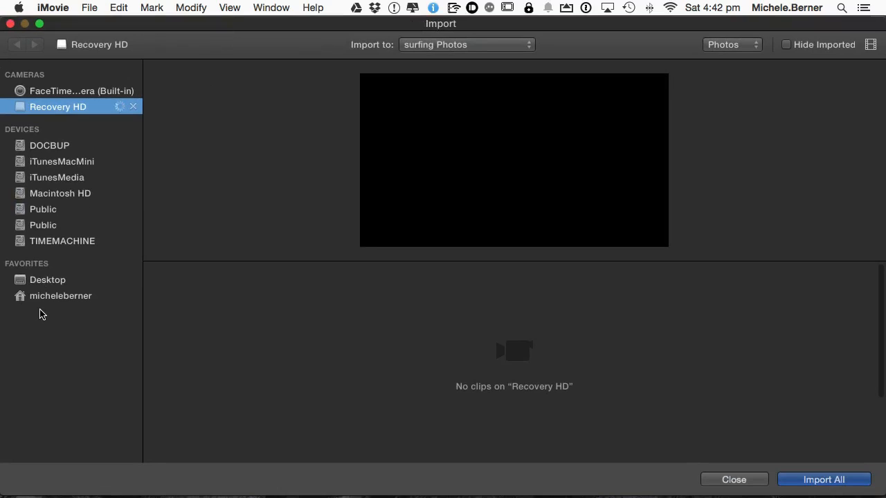
click(61, 295)
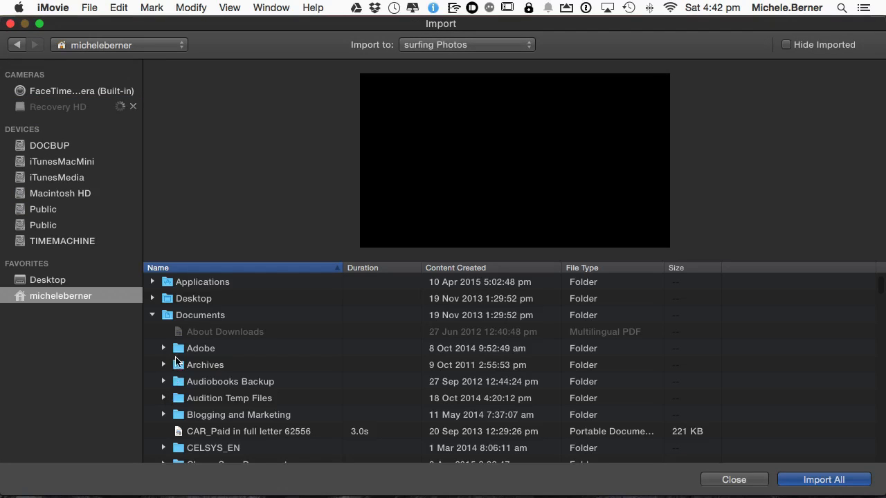
scroll(down, 3)
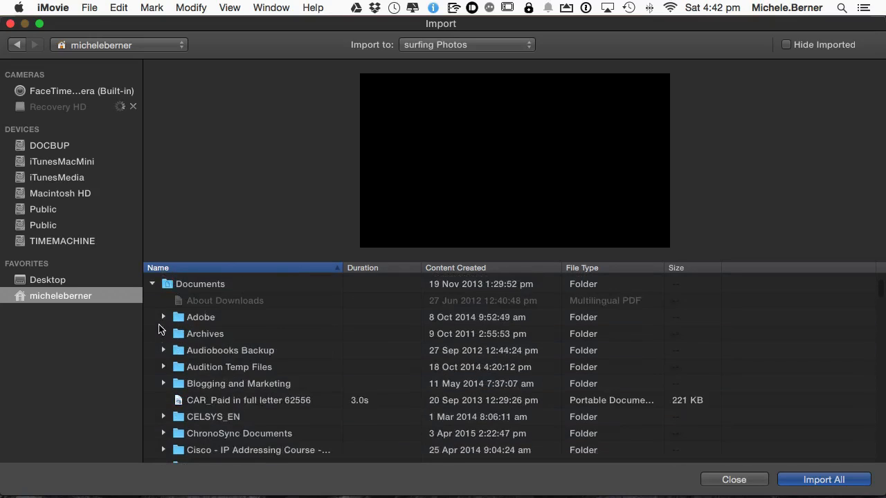
scroll(down, 3)
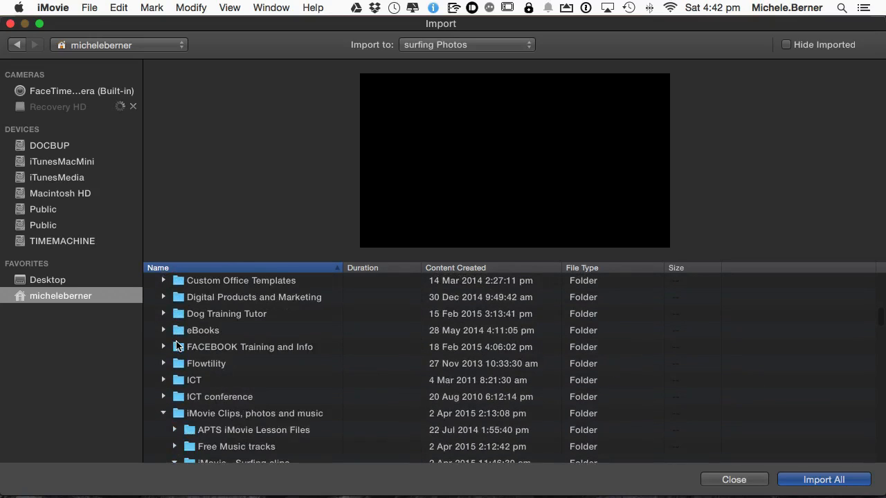
scroll(down, 3)
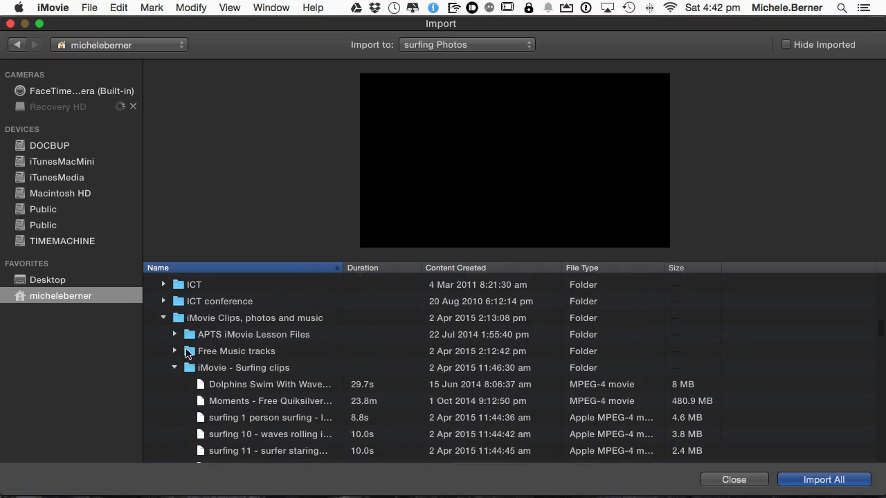
scroll(down, 3)
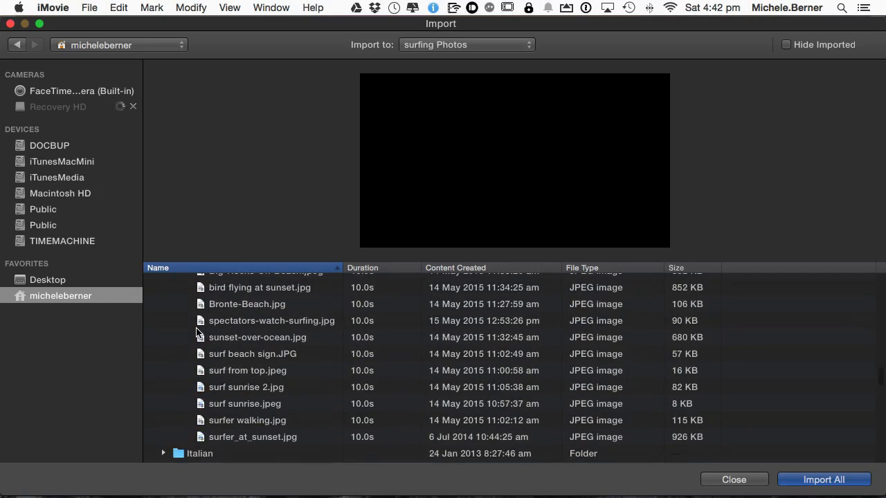
click(175, 286)
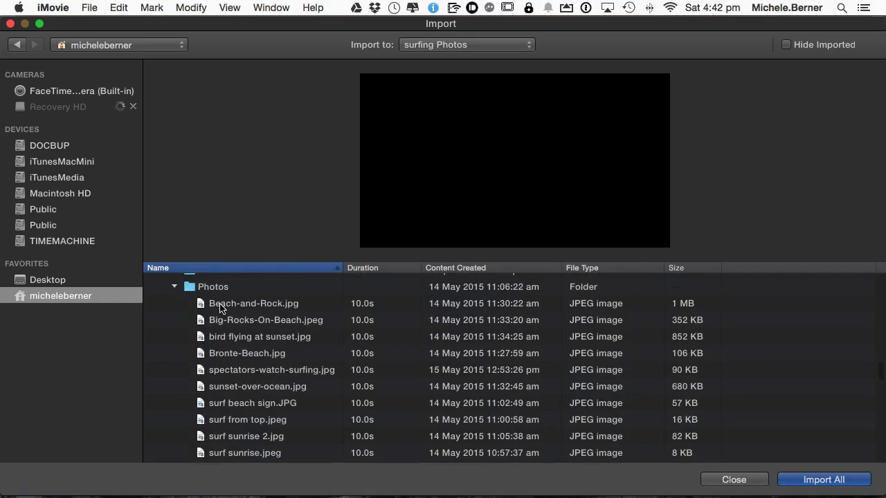
- Select Beach-and-Rock.jpg through the last photo and import them all into surfing Photos
click(253, 303)
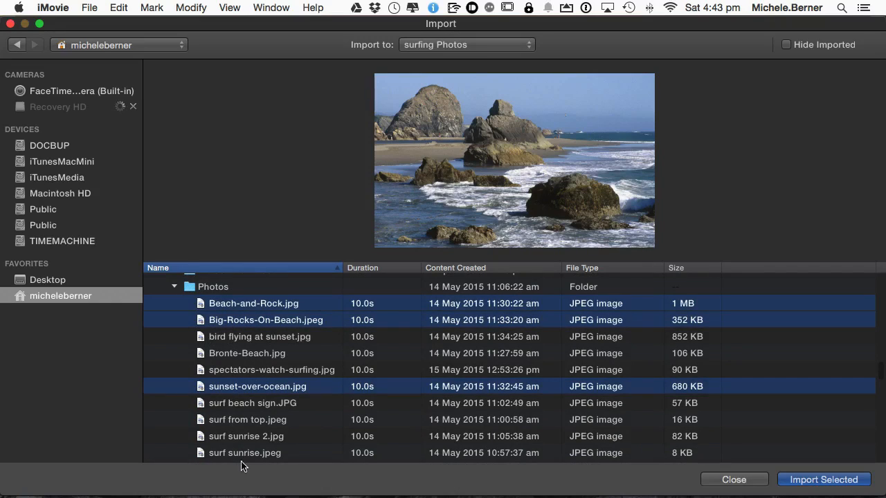
scroll(down, 3)
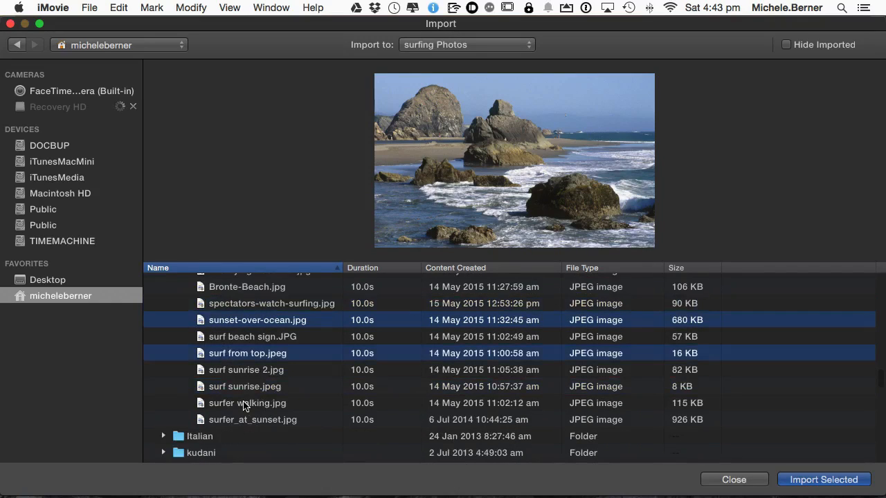
click(251, 419)
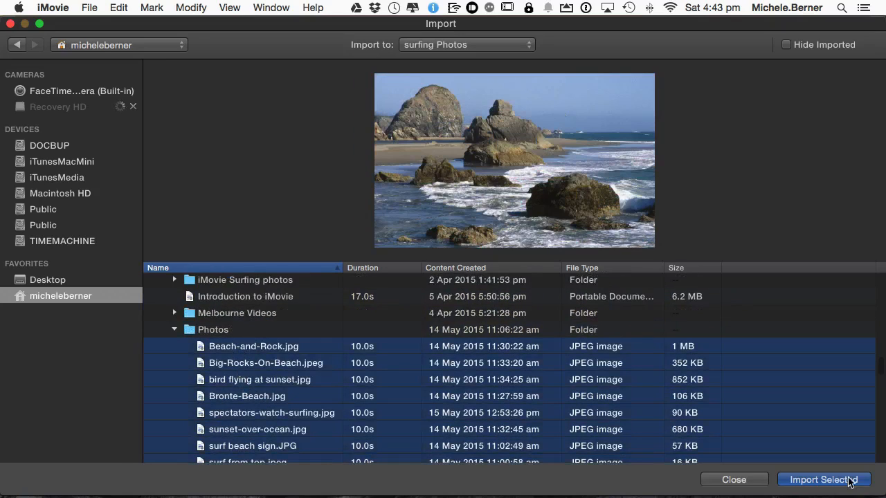
click(823, 480)
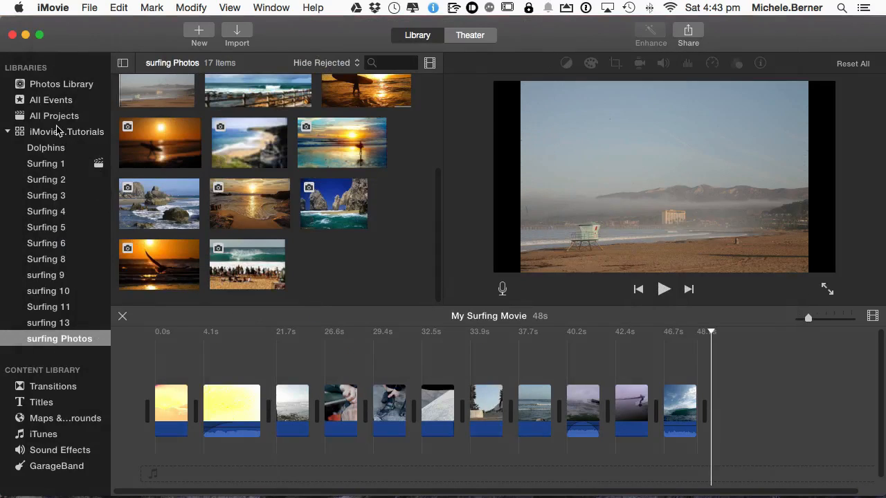
- Browse the Photos Library filtered to Photos only, hiding videos
click(61, 84)
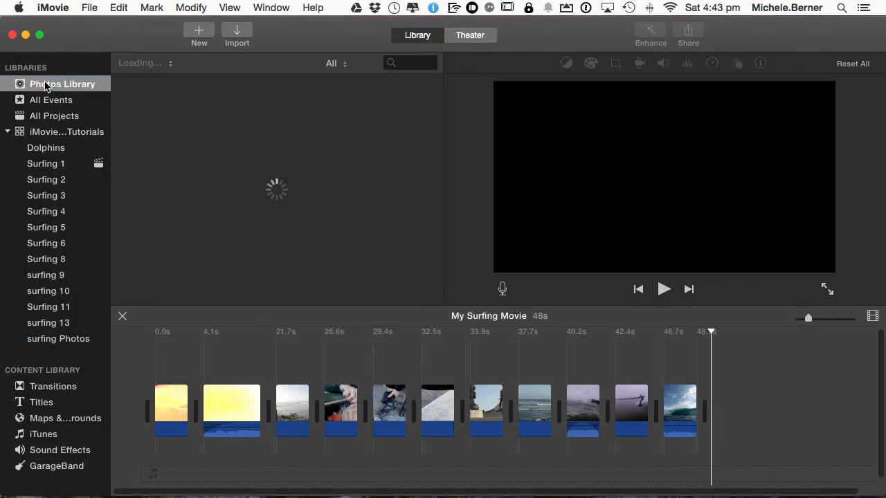
click(62, 83)
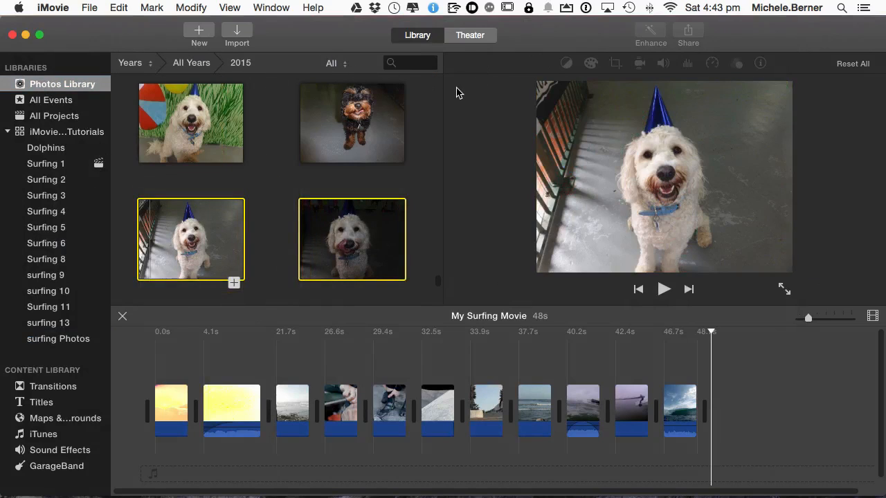
click(335, 63)
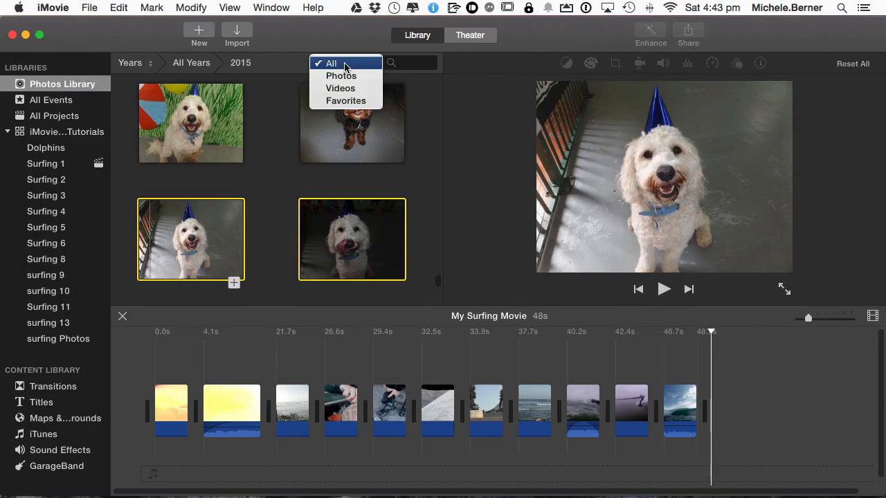
click(341, 75)
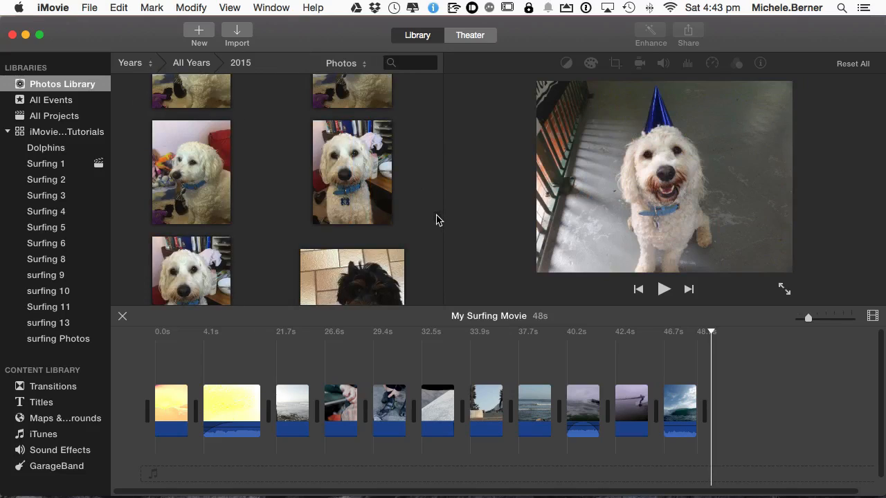
scroll(down, 3)
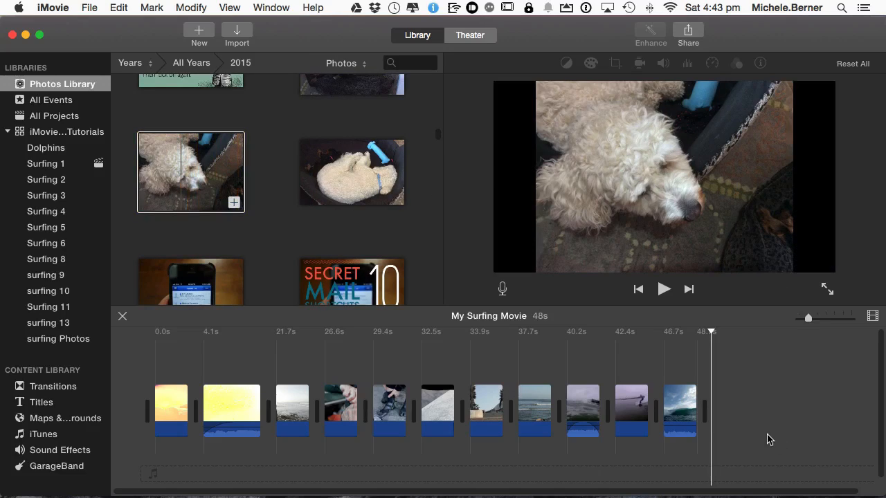
- Copy the sleeping dog photo from the library into the surfing event
click(190, 171)
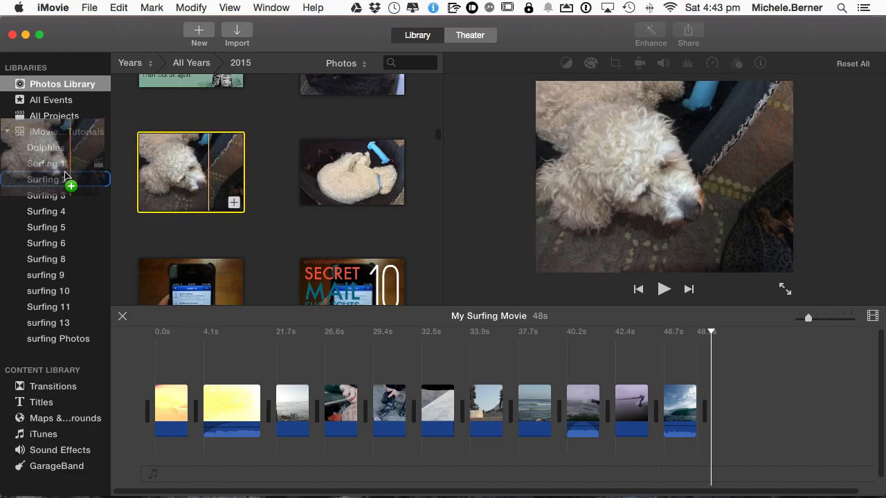
click(58, 339)
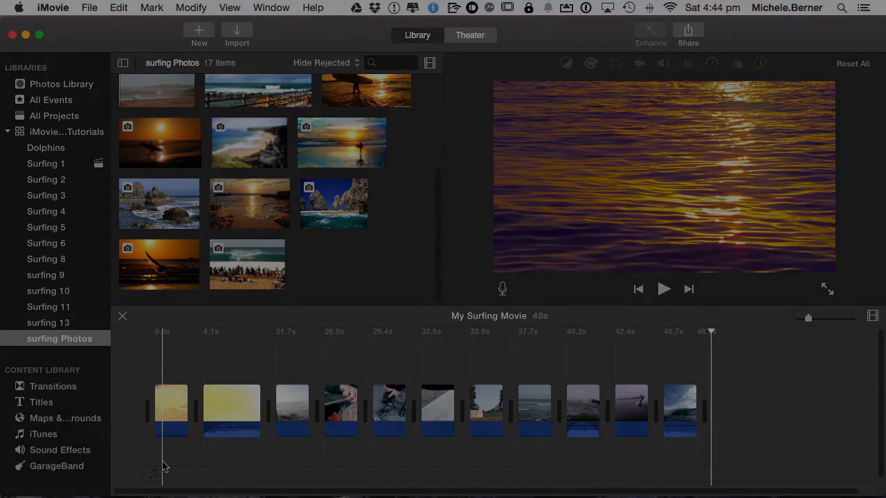
- Select the newly imported Ocean Beach sign photo in the surfing Photos browser
click(243, 276)
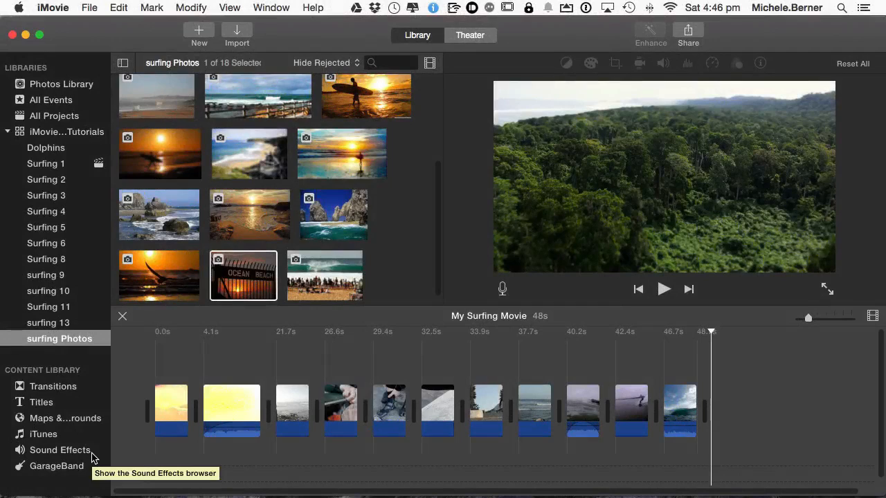
- Place the Ocean Beach sign, surfer silhouette and sunset bird photos at the start of the timeline
click(243, 275)
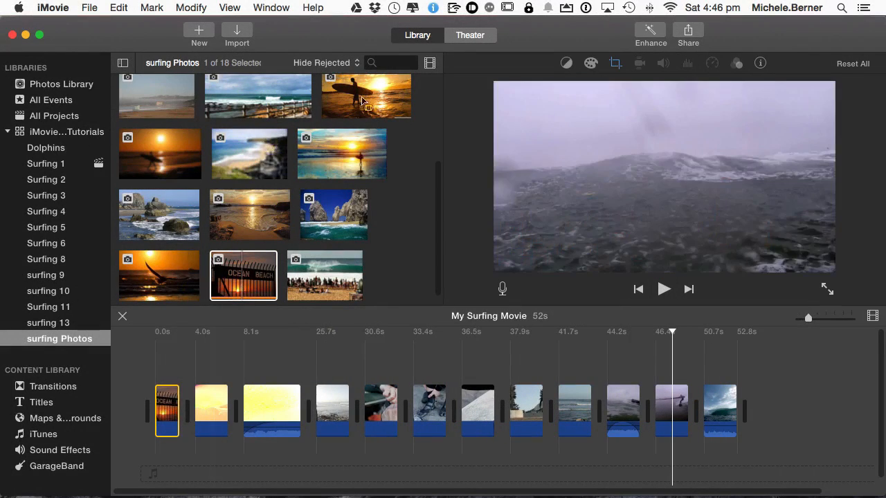
click(366, 95)
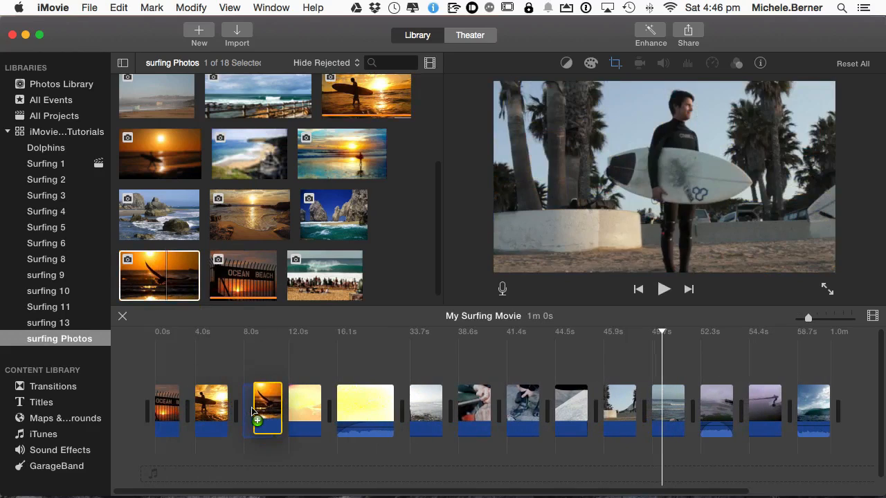
click(257, 409)
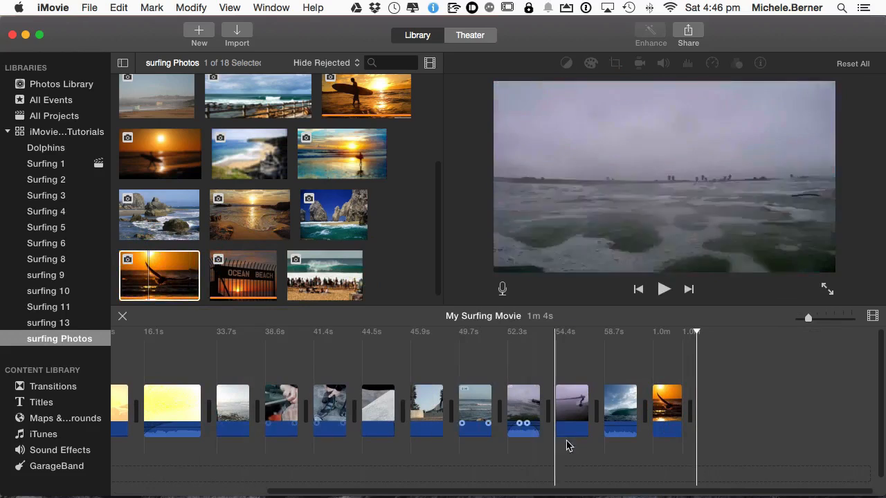
click(667, 408)
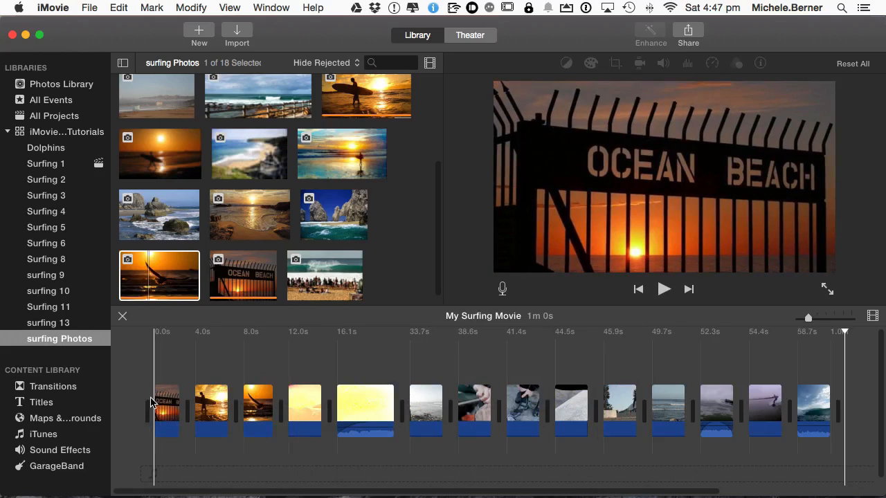
- Show the Info for the opening Ocean Beach clip, revealing pier-sign-ewing1 at 4.0 seconds
click(167, 408)
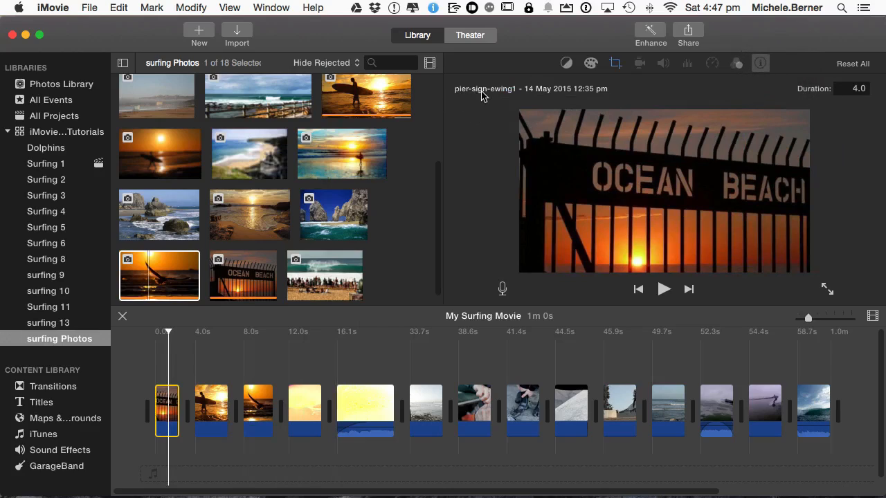
click(857, 88)
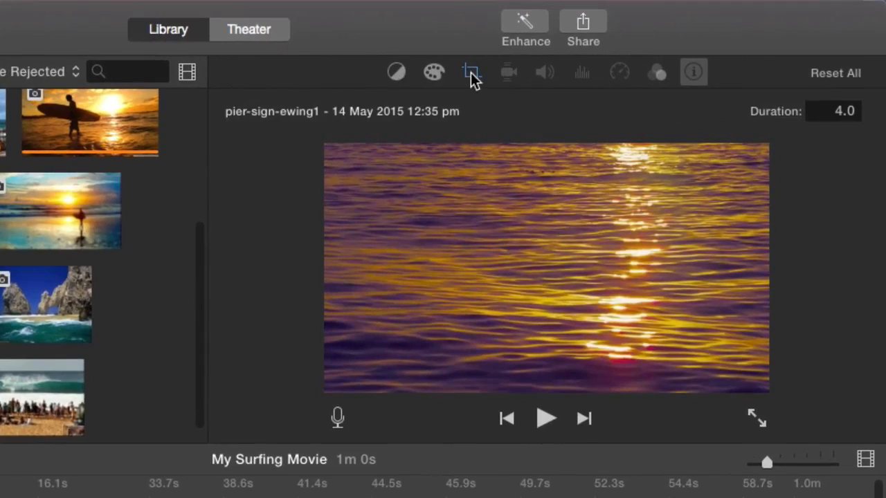
- Apply a Ken Burns zoom ending on the sign's lettering and preview it
click(470, 72)
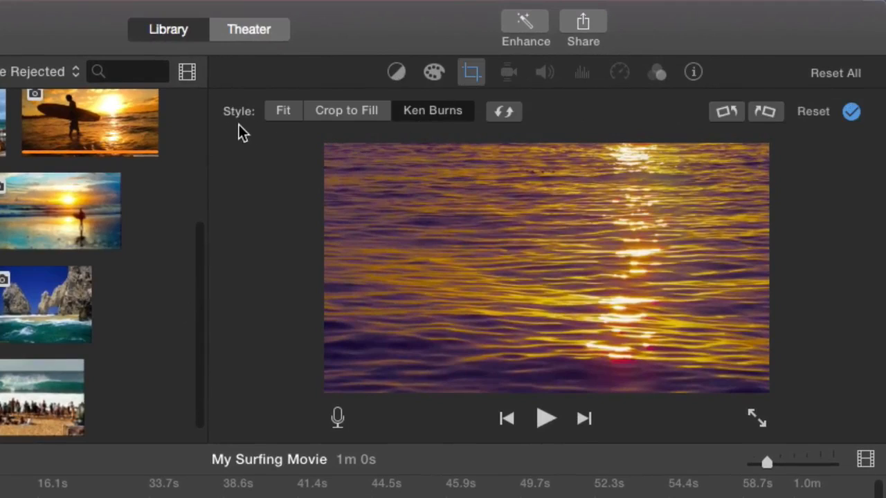
mouse_move(426, 121)
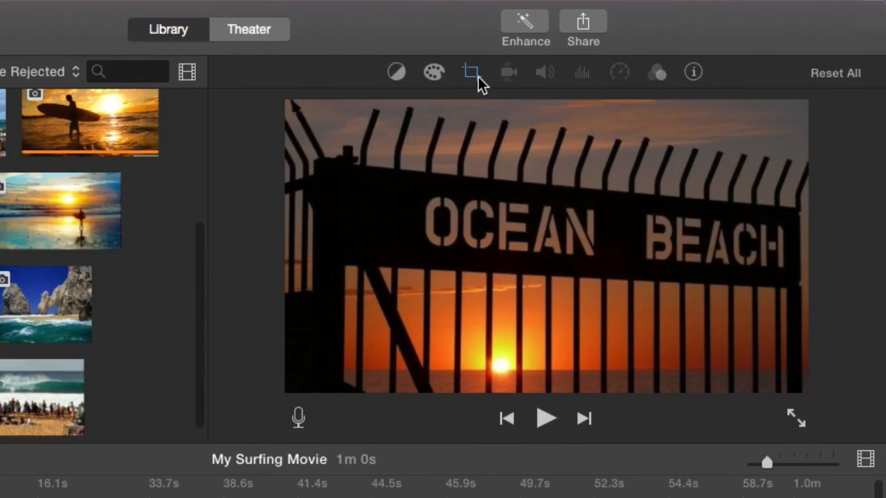
click(470, 72)
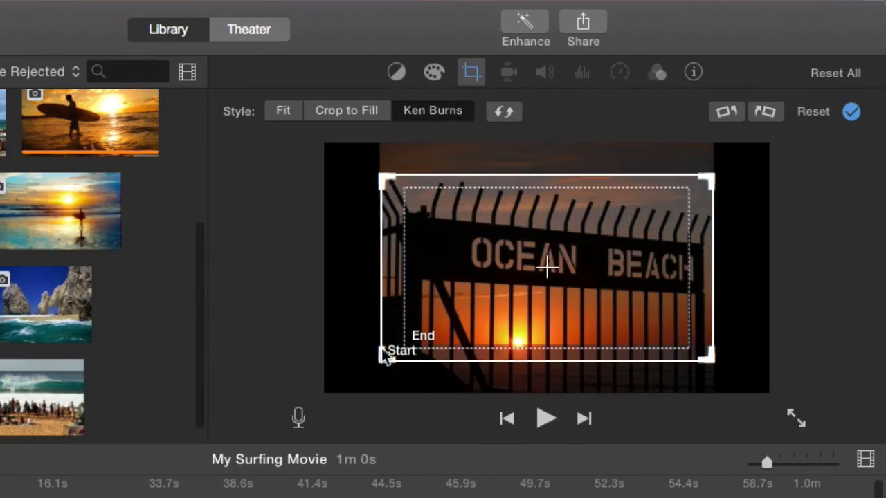
mouse_move(411, 332)
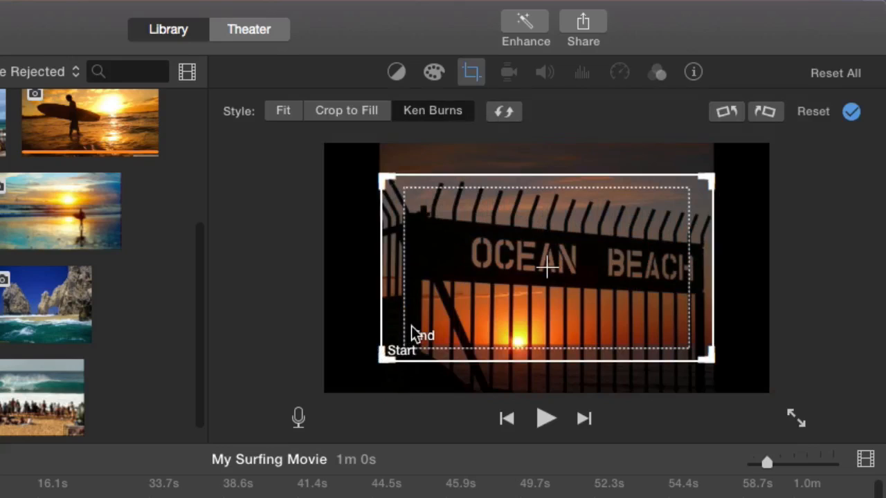
mouse_move(403, 358)
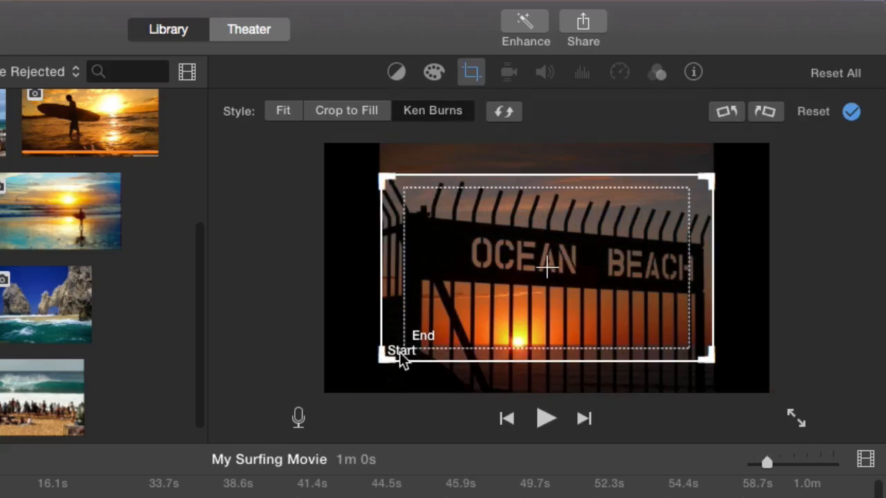
mouse_move(422, 356)
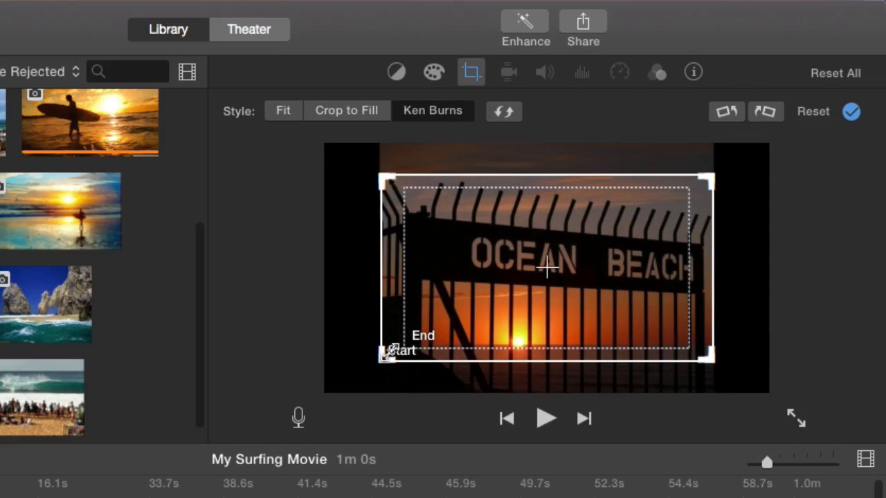
mouse_move(388, 326)
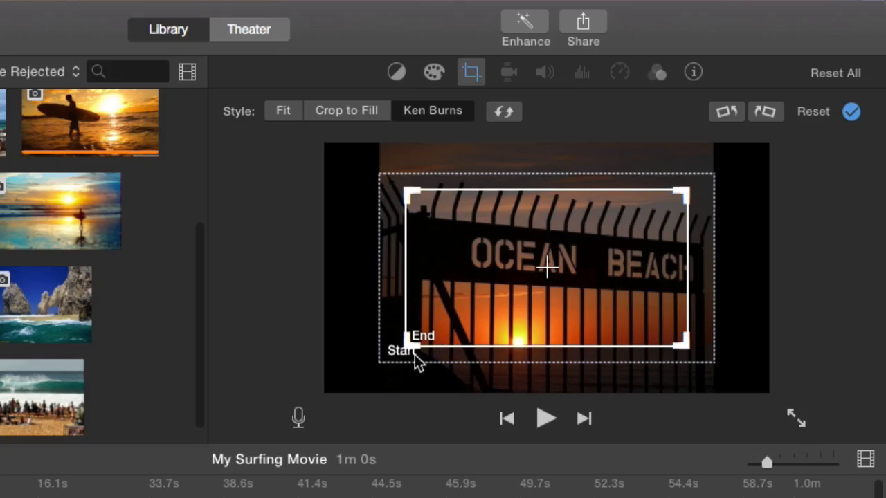
drag(408, 353, 384, 311)
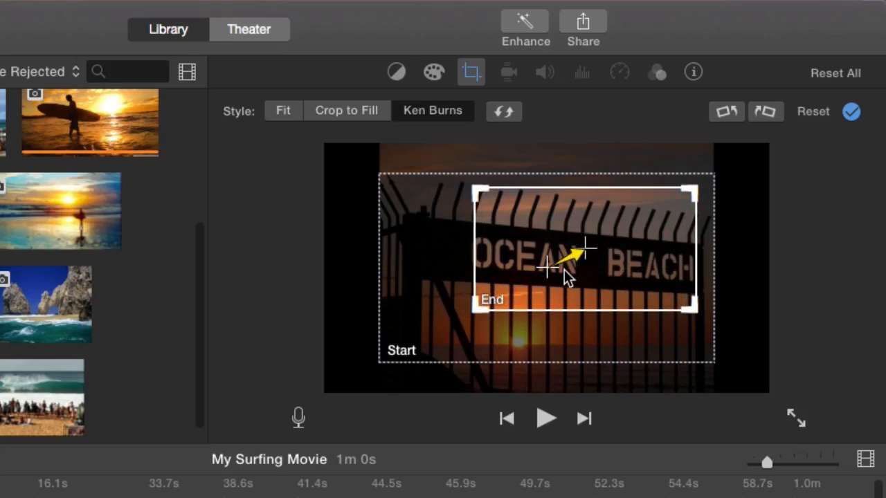
mouse_move(587, 259)
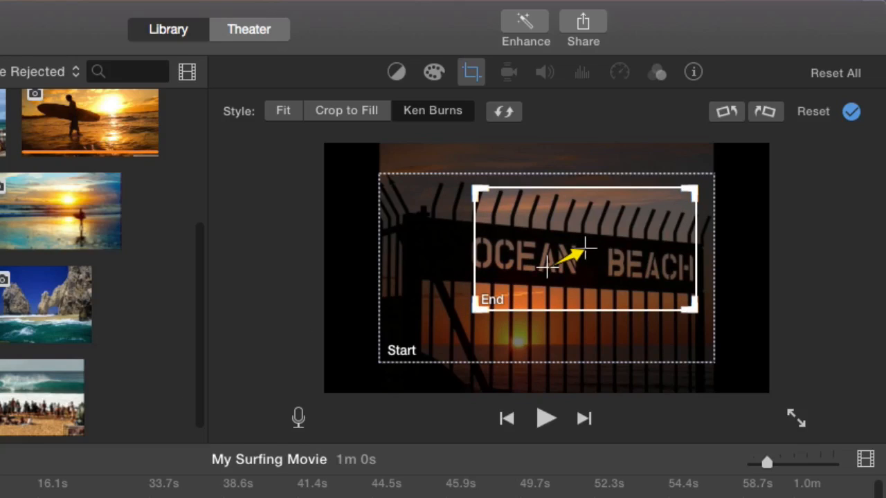
click(545, 418)
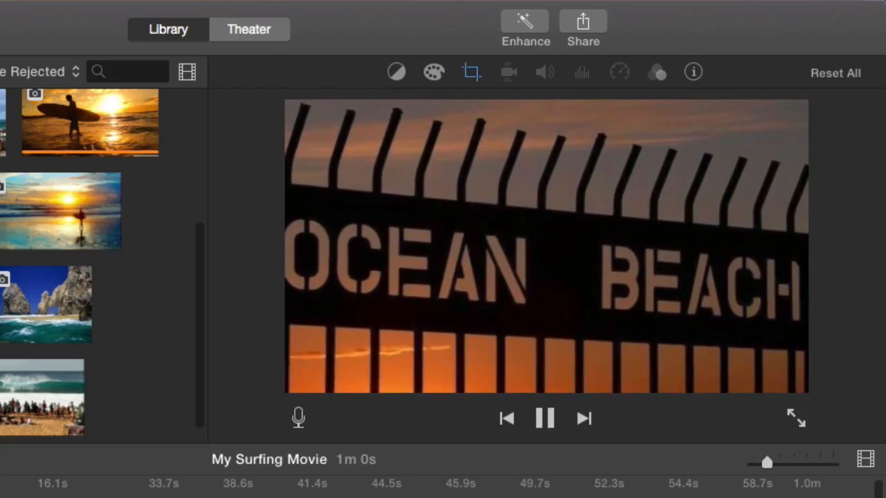
click(545, 418)
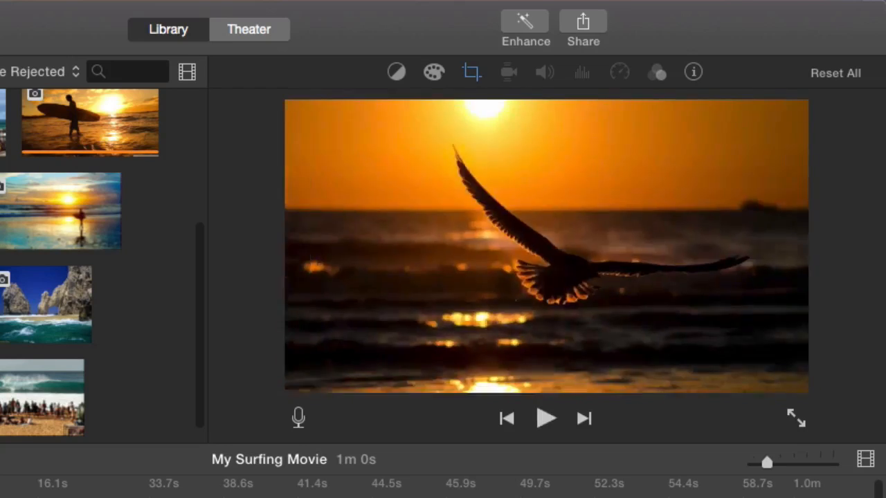
click(471, 72)
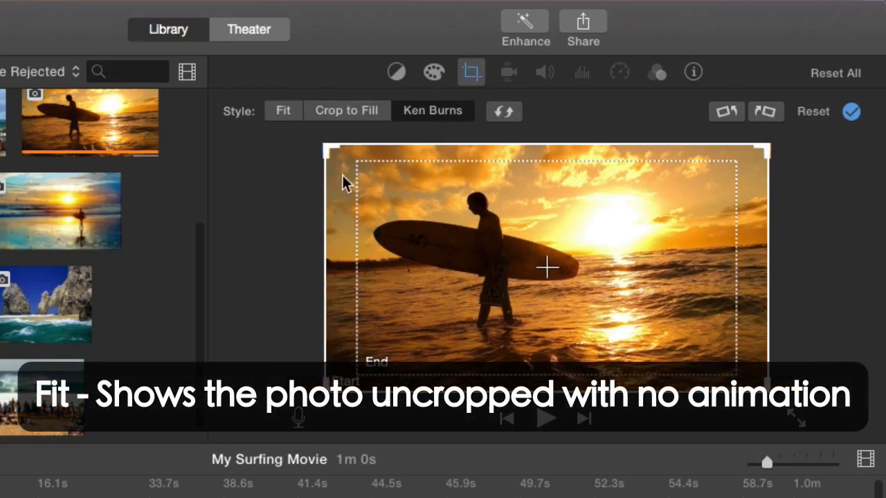
click(282, 110)
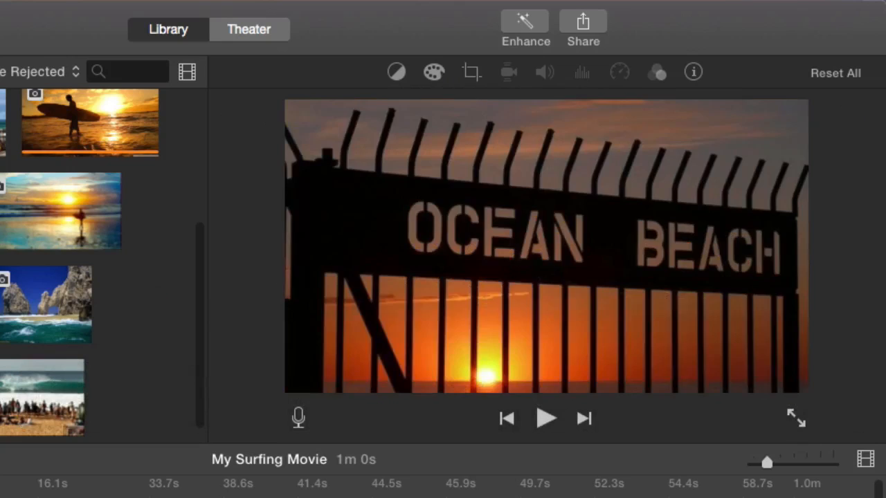
click(546, 418)
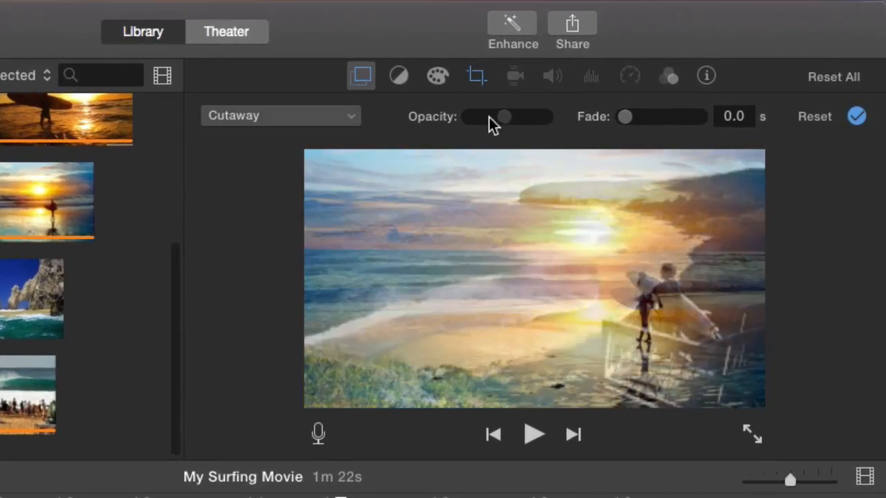
- Adjust the surfer cutaway's Opacity slider back and forth, settling near halfway
drag(504, 117, 518, 117)
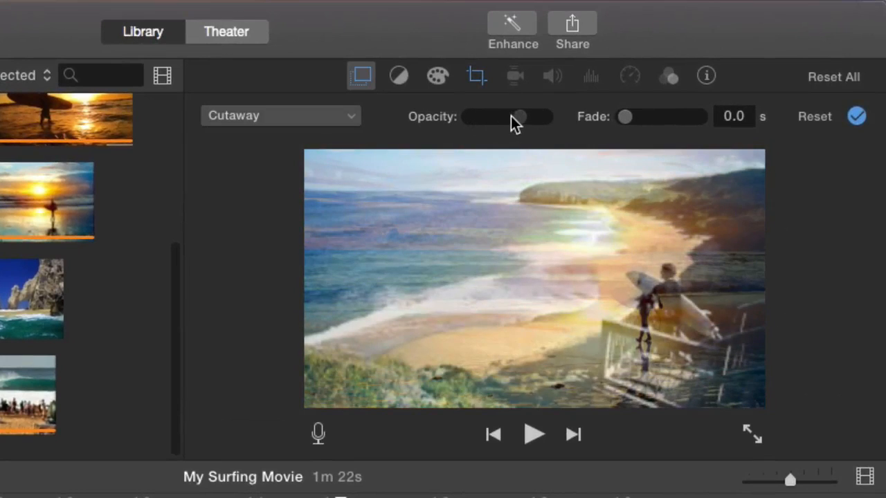
drag(521, 117, 505, 117)
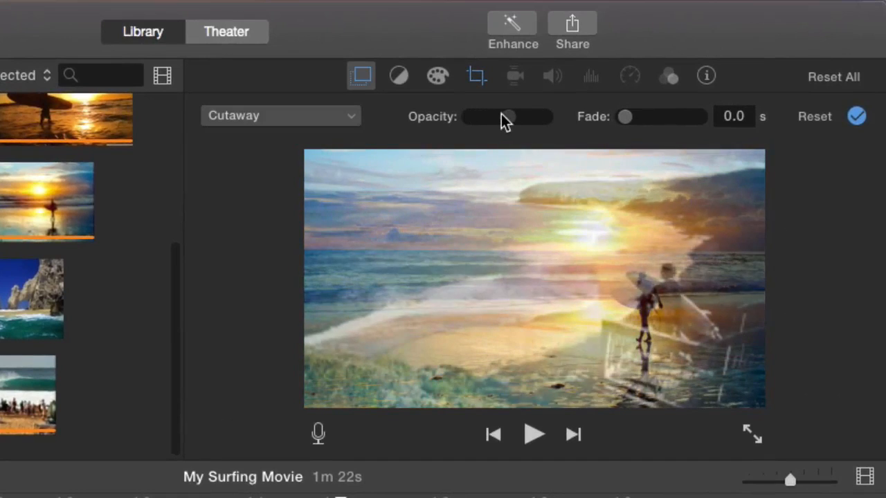
drag(505, 116, 515, 116)
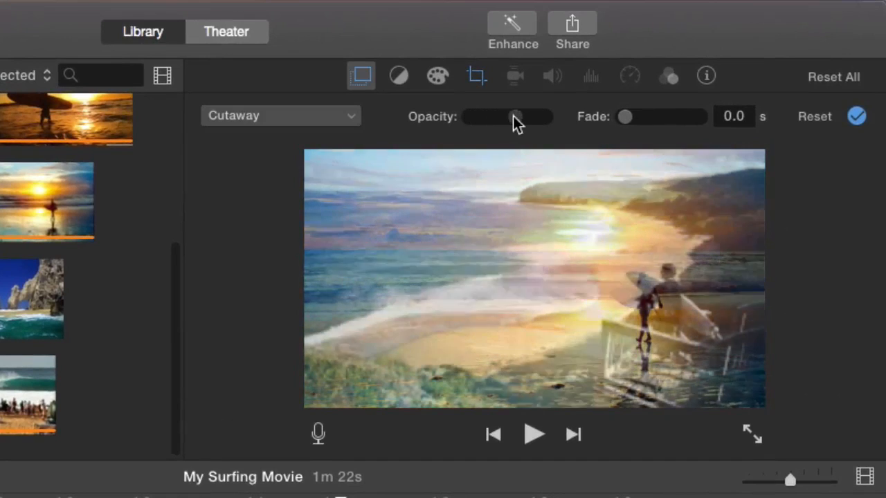
drag(515, 116, 520, 117)
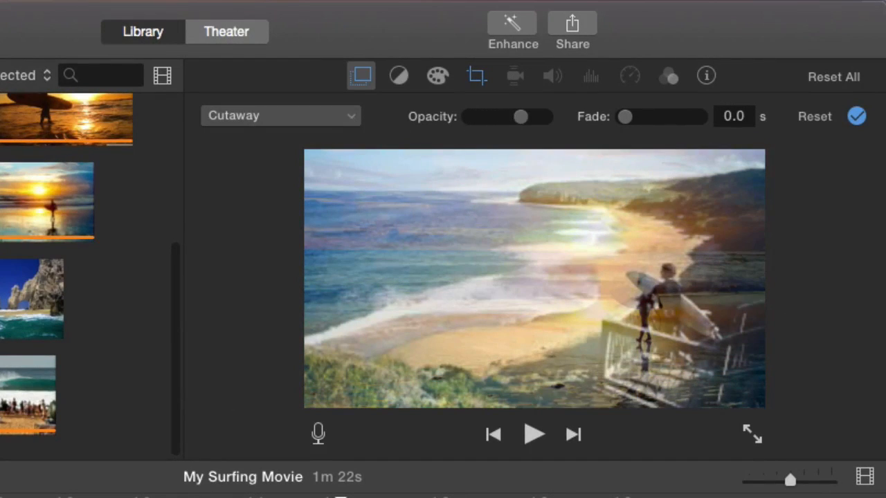
drag(520, 116, 498, 117)
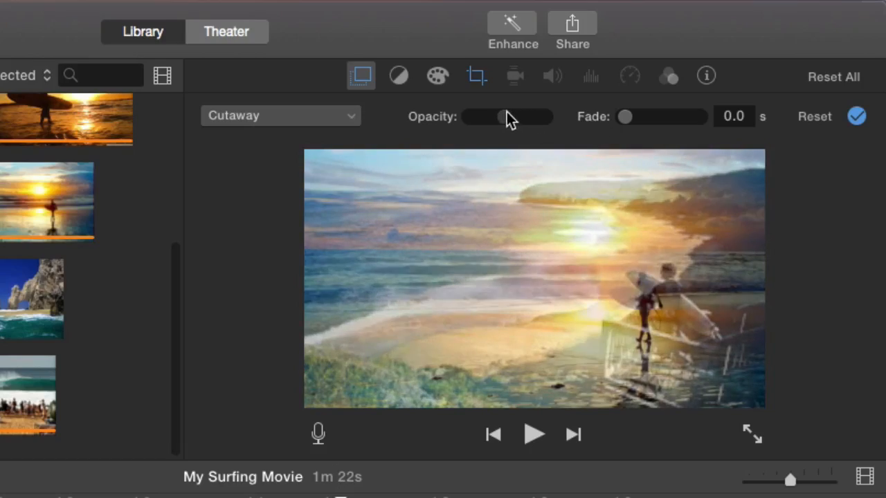
click(534, 433)
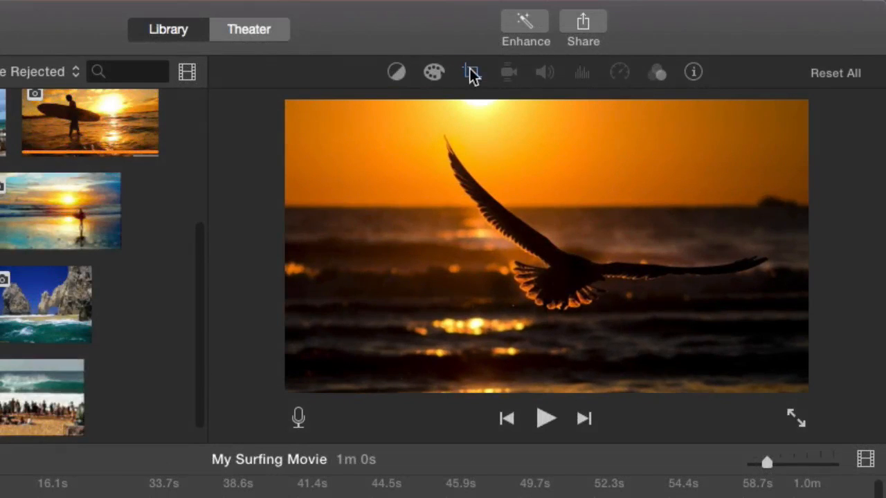
- Bring up the Crop settings for the surfer-with-board sunset photo
click(470, 72)
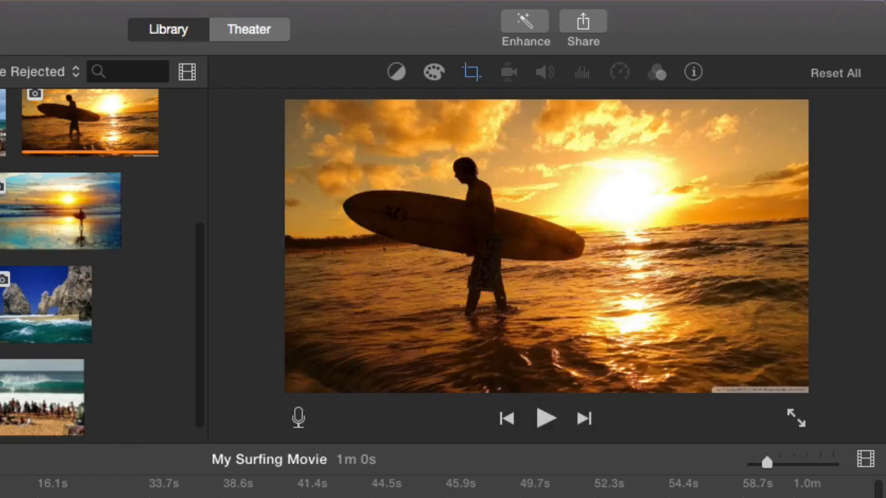
click(545, 418)
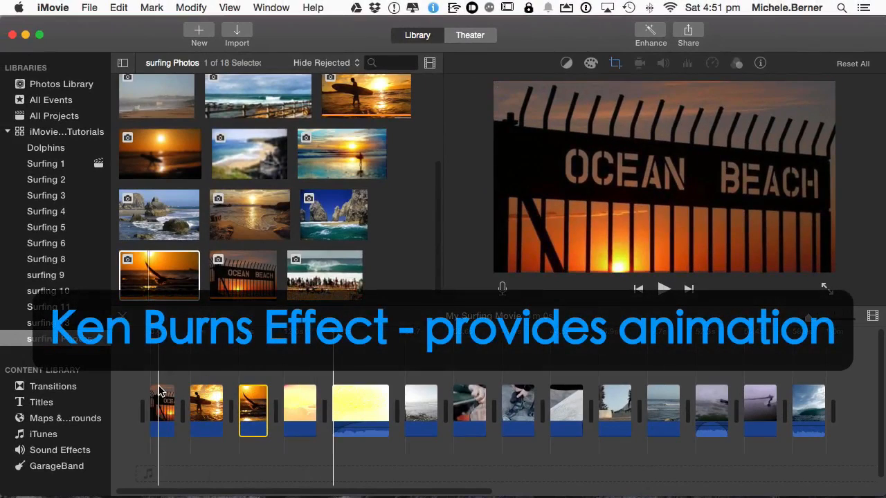
- Preview the Ocean Beach photo, then the seagull sunset photo in the viewer
click(161, 411)
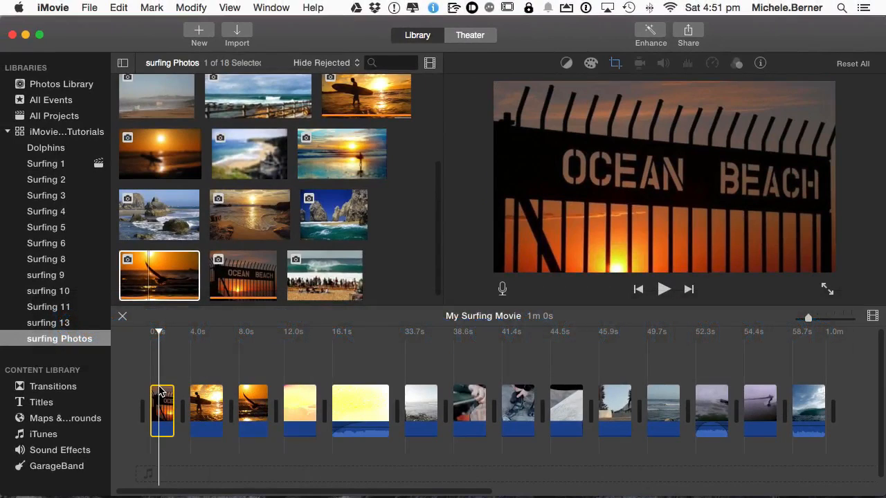
click(205, 405)
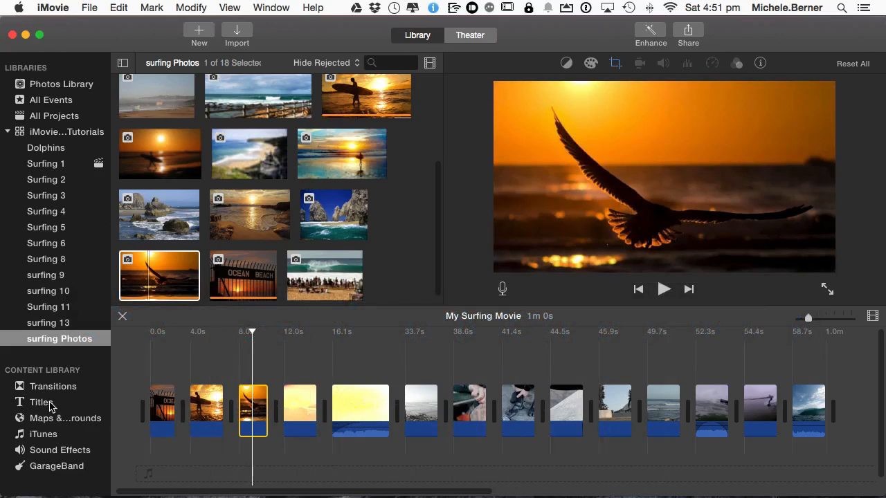
- From the Transitions library, join the first four photo clips with transitions
click(54, 386)
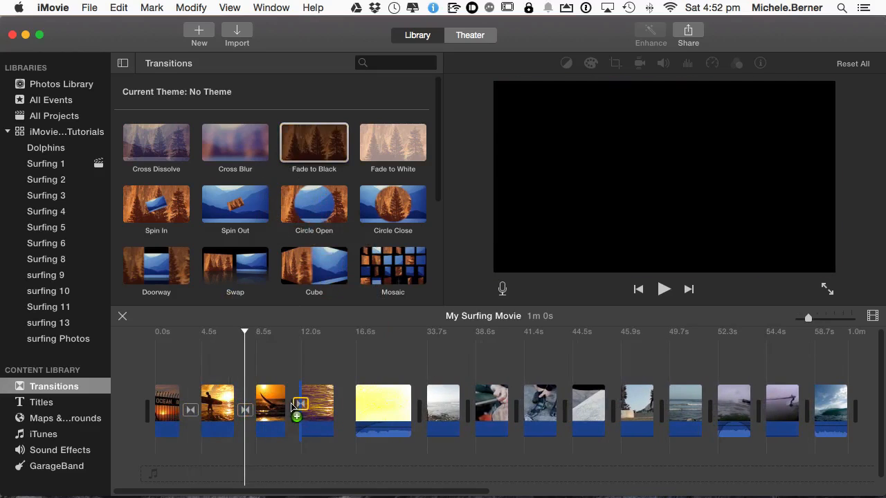
click(663, 288)
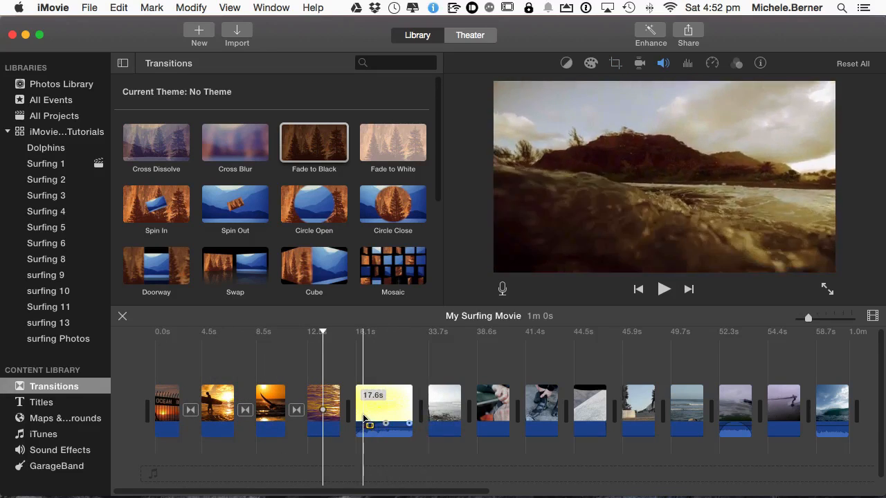
click(383, 410)
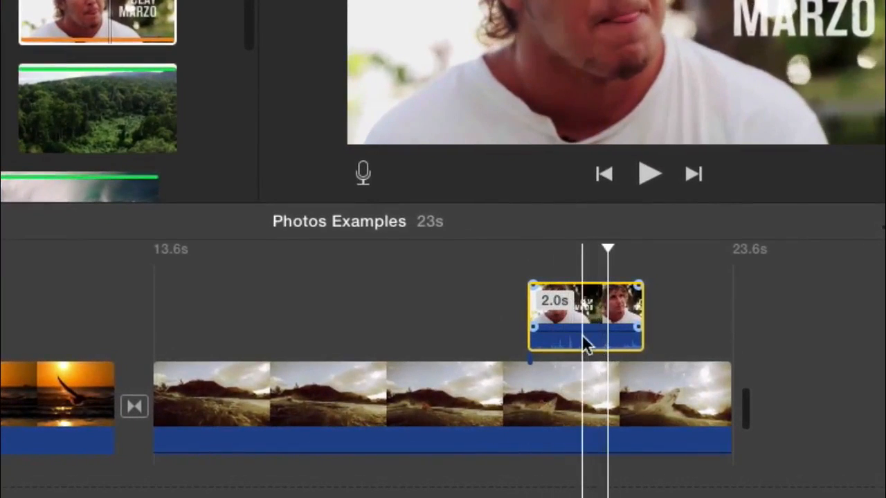
- Detach the Clay Marzo interview clip's audio from its video via its context menu
right_click(585, 318)
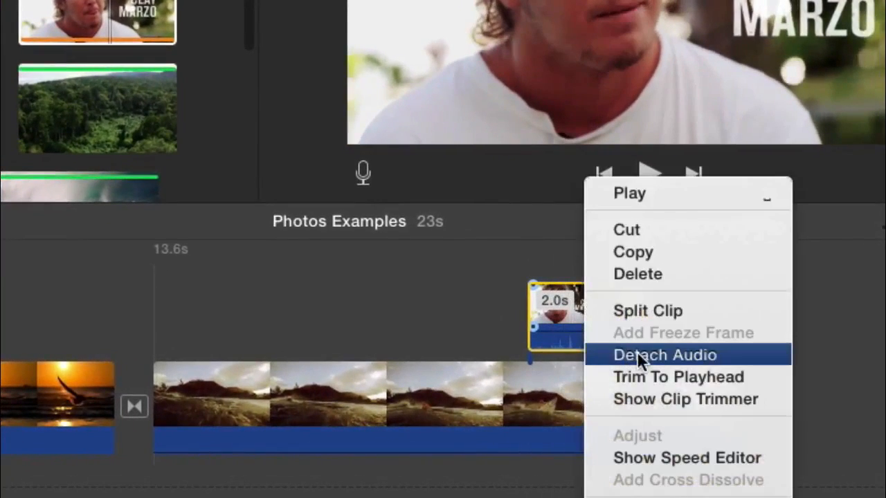
click(663, 354)
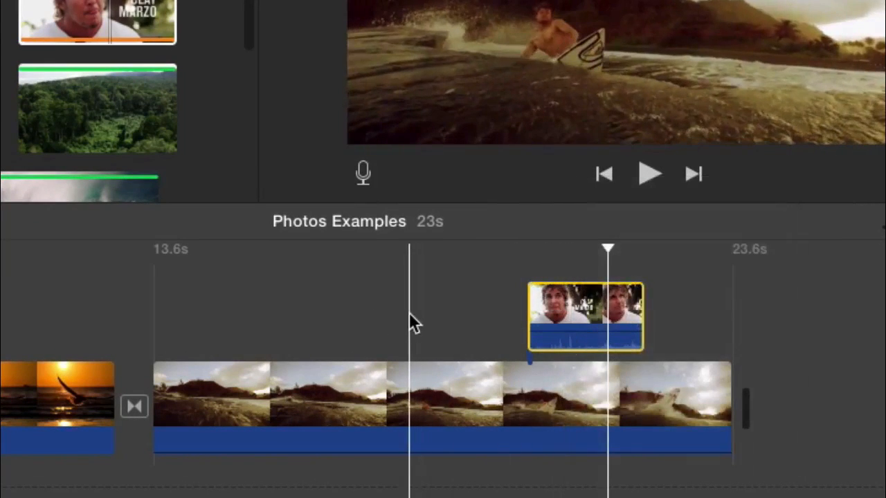
right_click(585, 318)
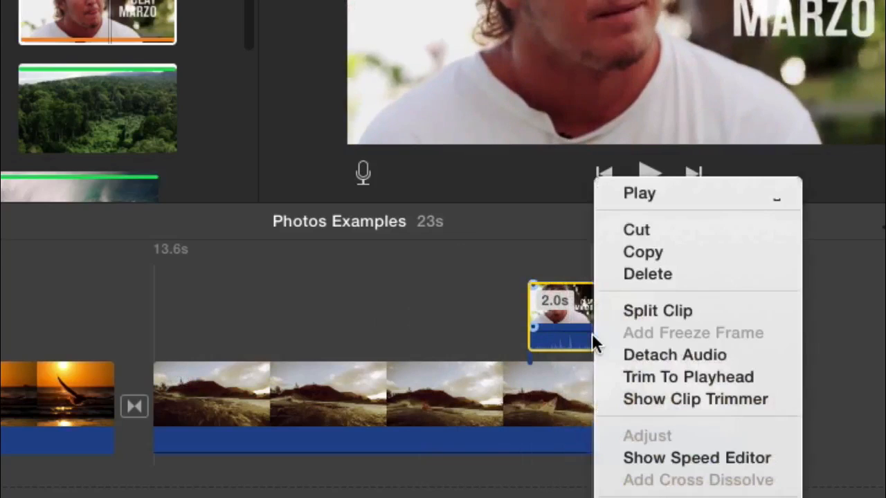
click(673, 355)
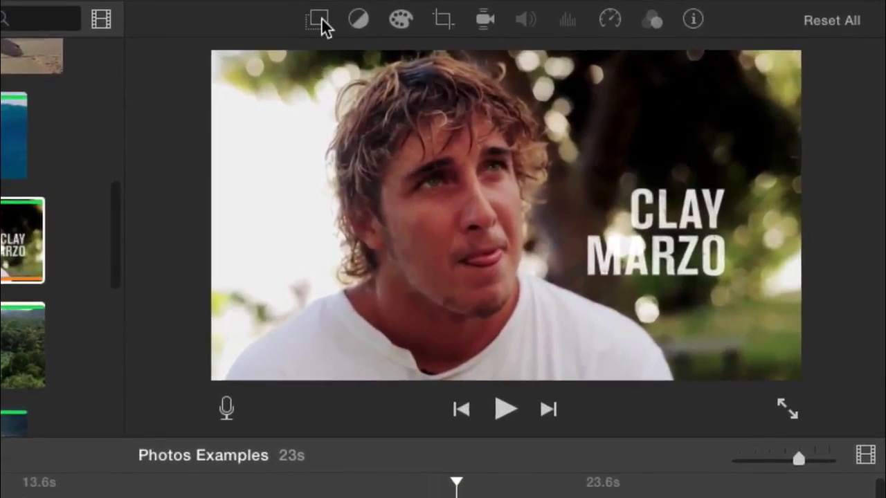
- Set the interview overlay to Picture in Picture with a thick brown border and shadow
click(316, 18)
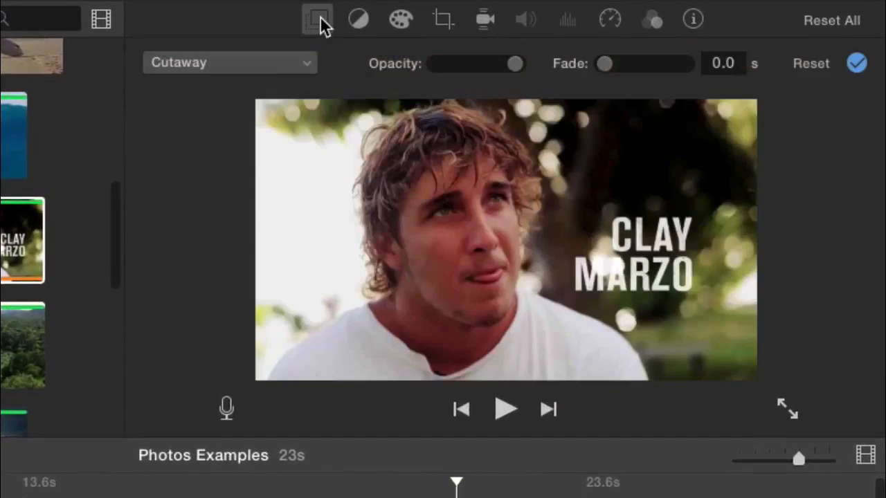
mouse_move(305, 66)
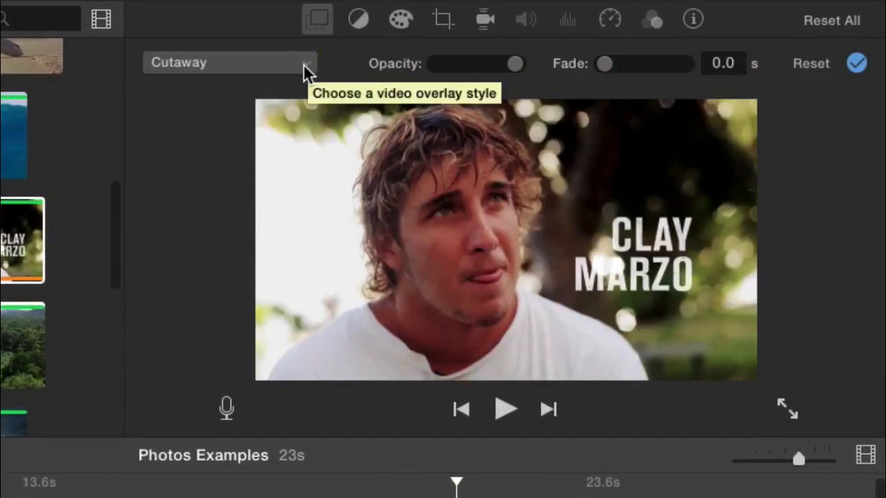
click(230, 62)
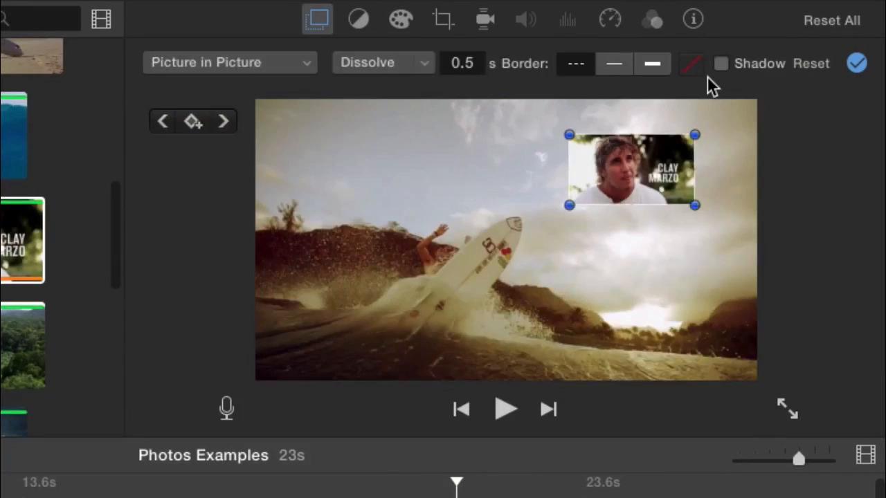
mouse_move(425, 69)
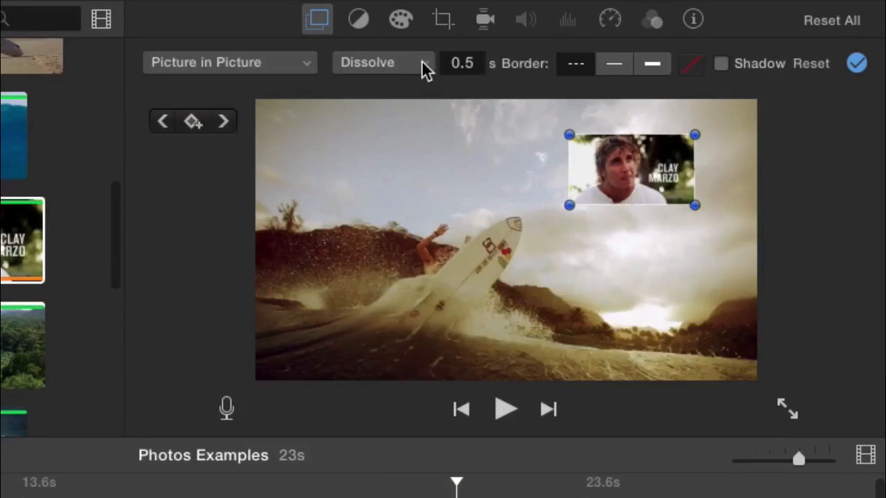
click(380, 62)
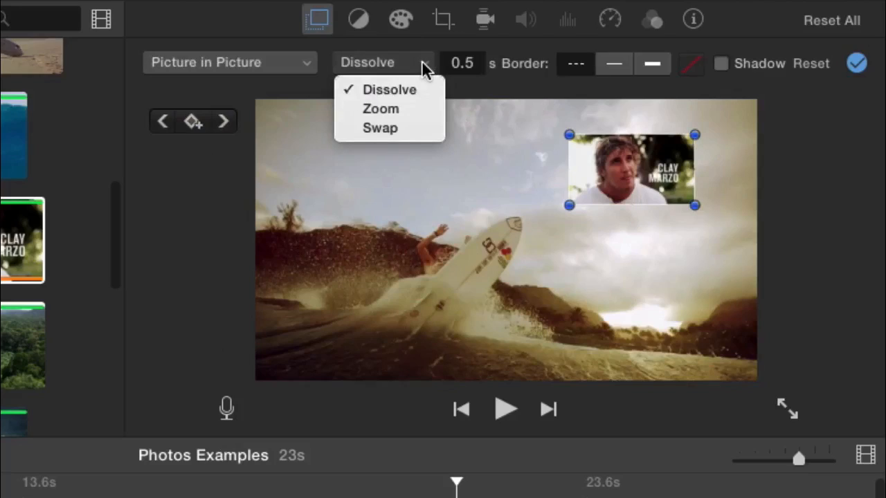
mouse_move(470, 76)
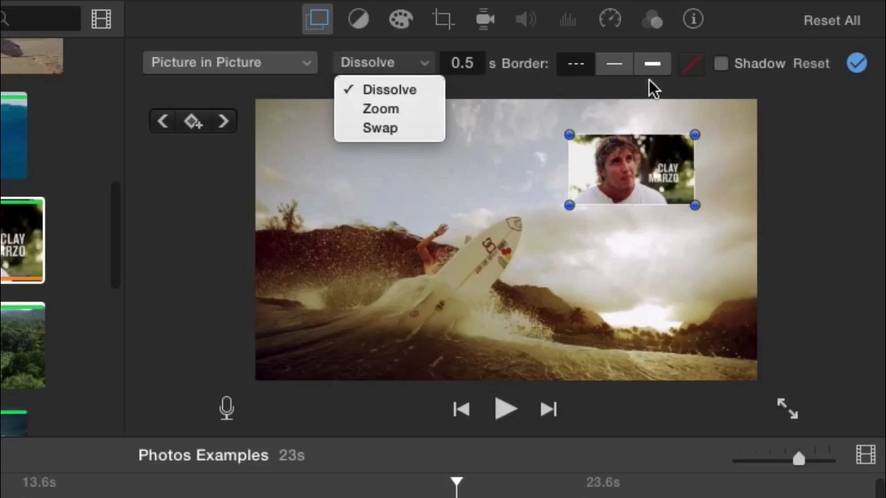
click(614, 63)
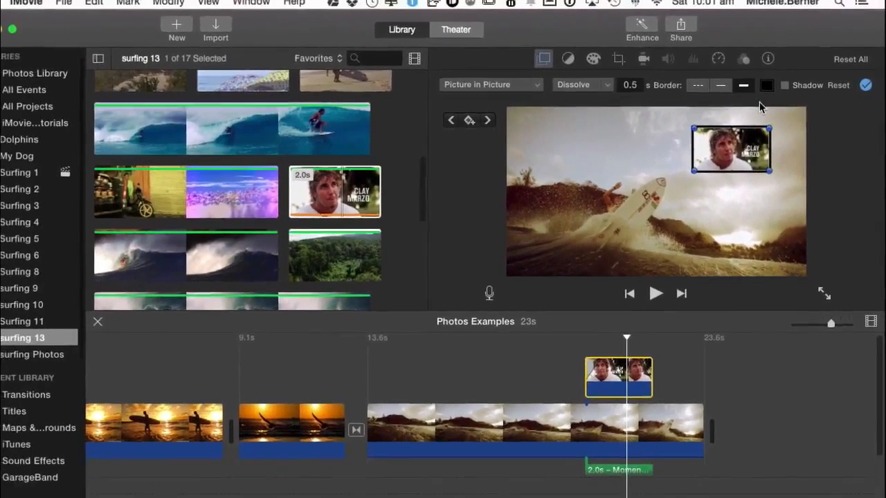
click(766, 85)
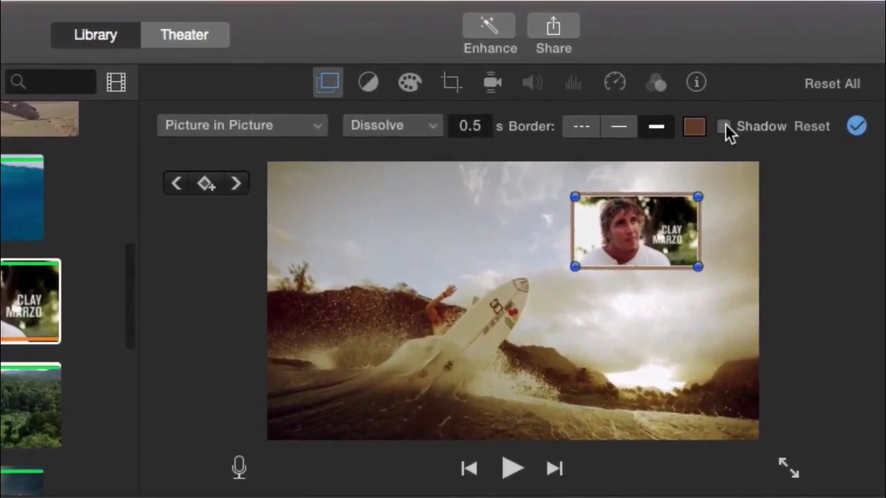
click(722, 126)
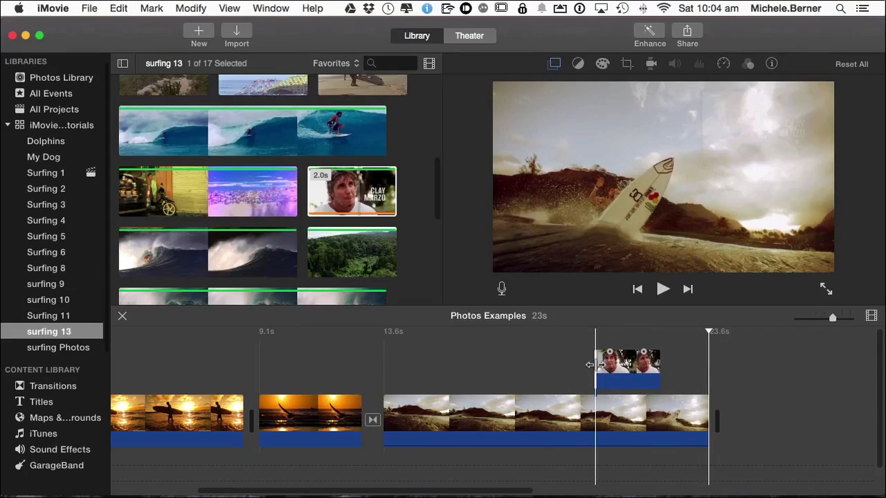
- Extend the interview inset's left edge so it starts earlier over the surfing clip
drag(595, 364, 577, 363)
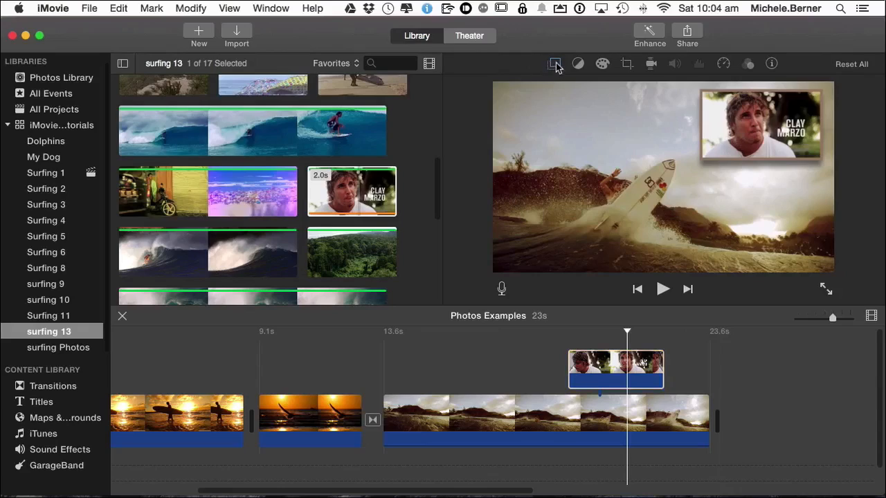
- Change the inset's transition from Dissolve to Zoom and confirm the picture-in-picture settings
click(554, 63)
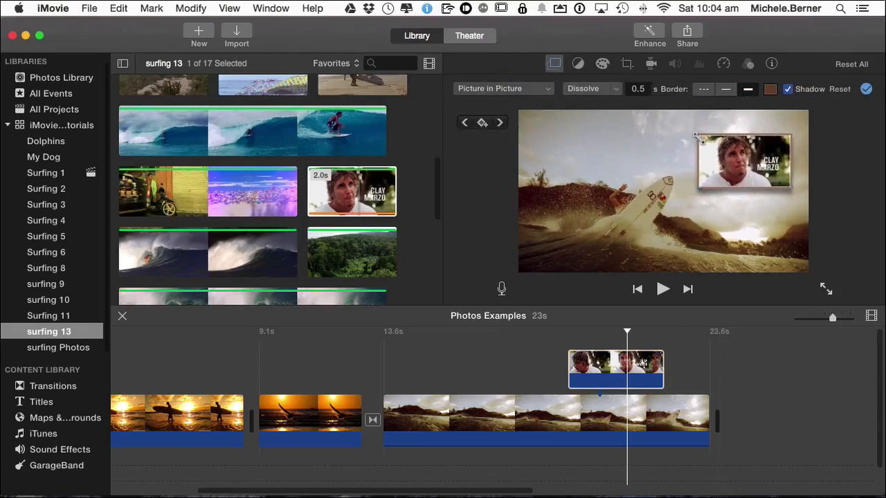
click(591, 89)
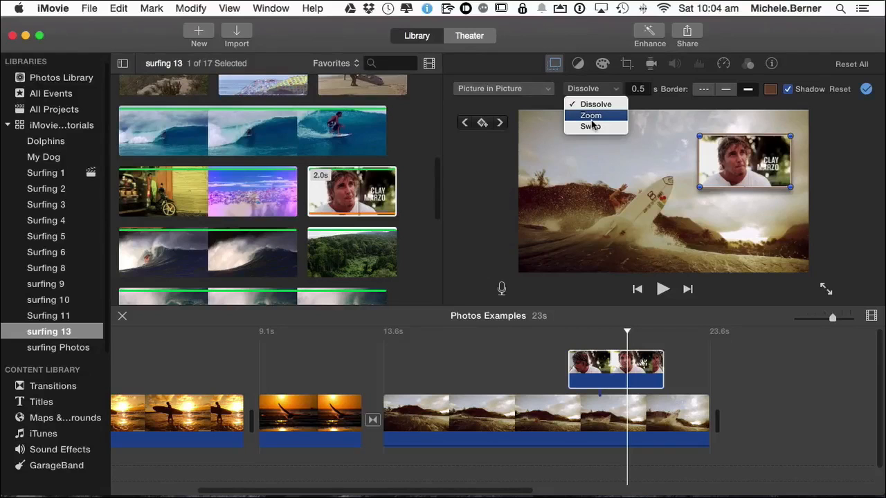
click(590, 115)
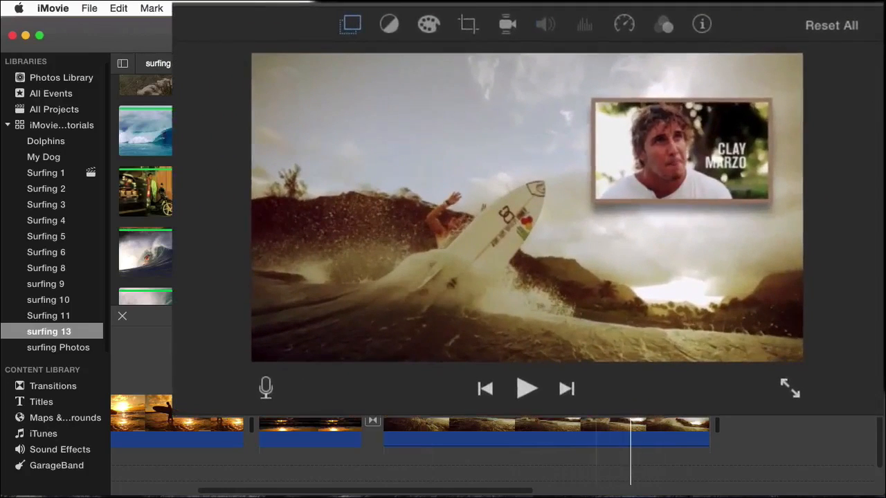
click(351, 24)
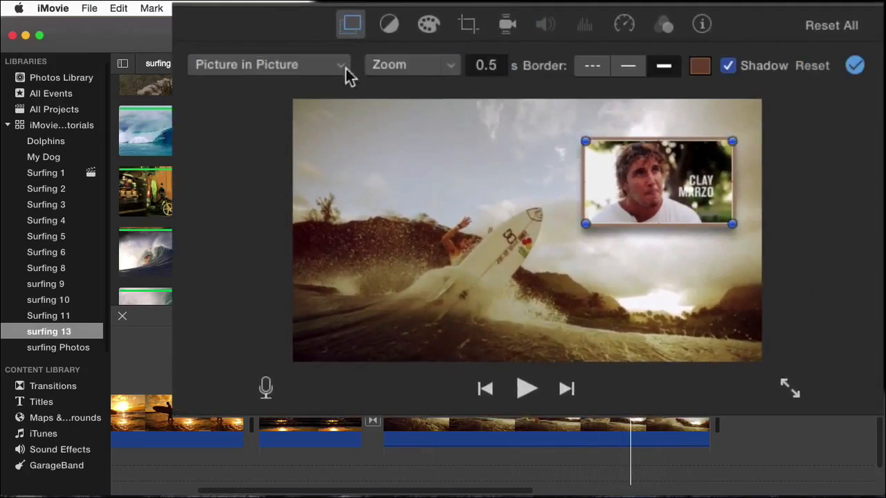
click(485, 64)
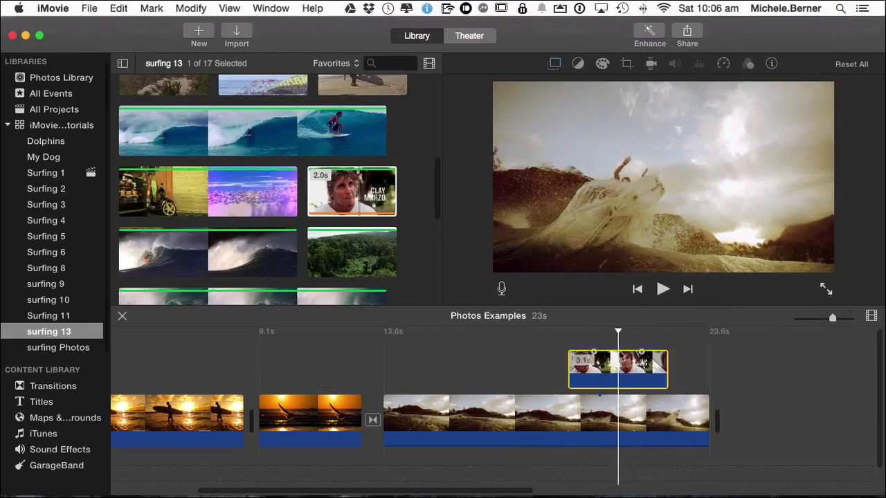
- Leave Photos Examples and return to the My Surfing Movie project
click(554, 63)
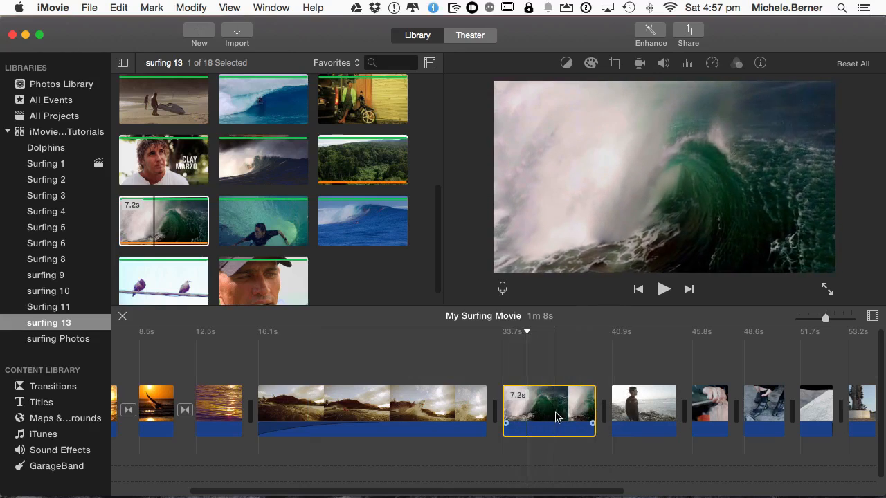
- Place the beach-crowd photo from the surfing Photos event as an overlay on the big-wave clip
click(59, 339)
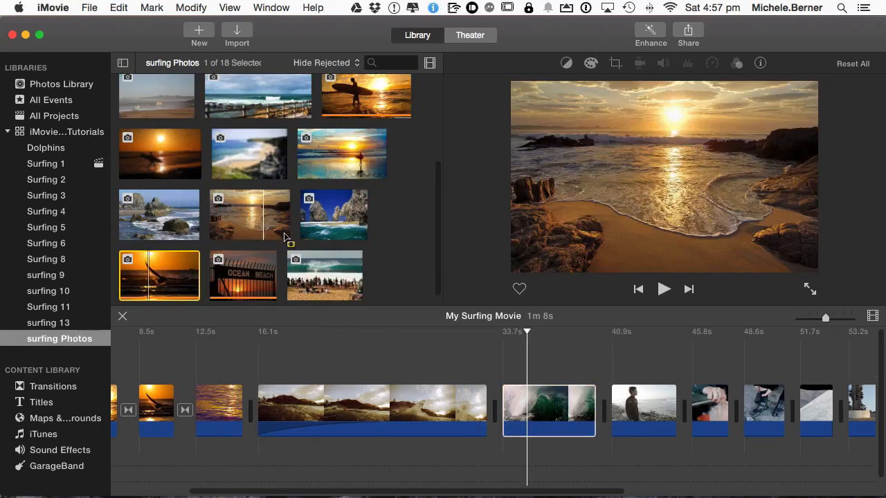
click(324, 275)
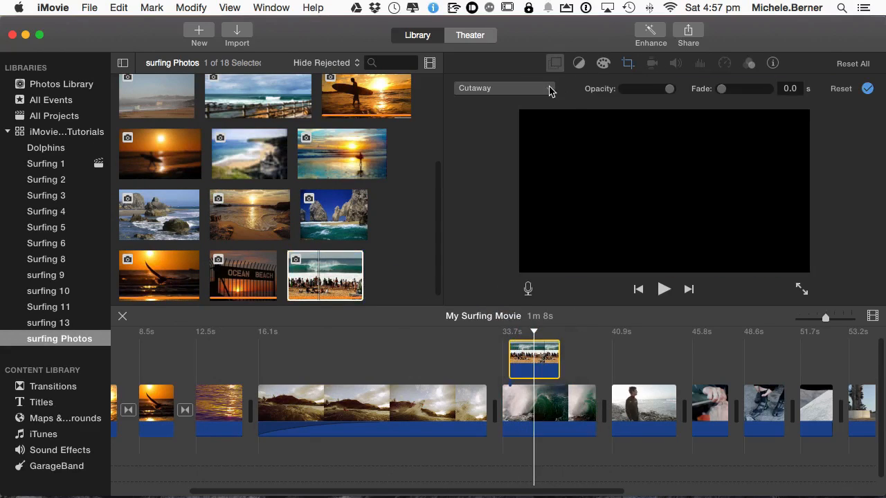
click(503, 88)
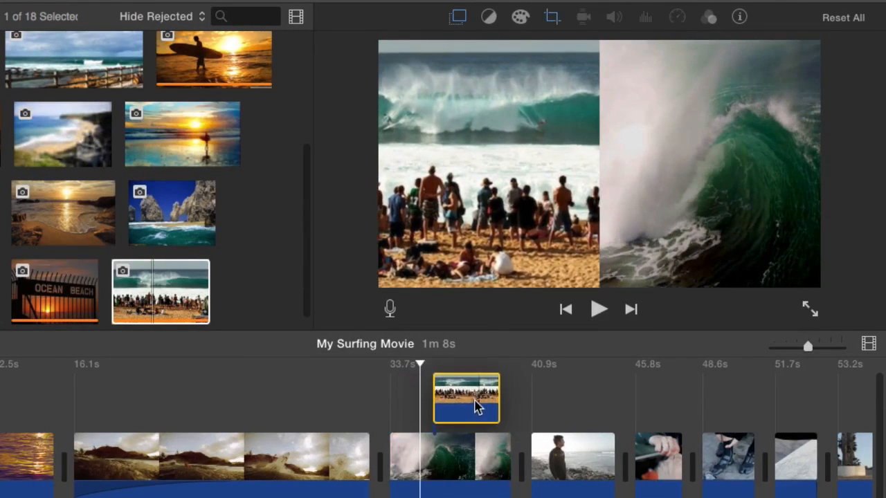
drag(466, 397, 533, 397)
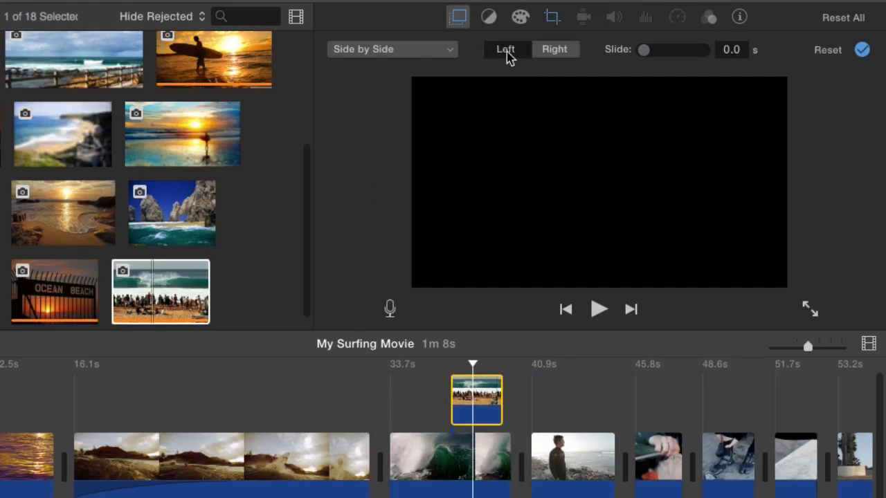
- Make the crowd photo appear Side by Side on the left, sliding in with a tuned duration
click(505, 49)
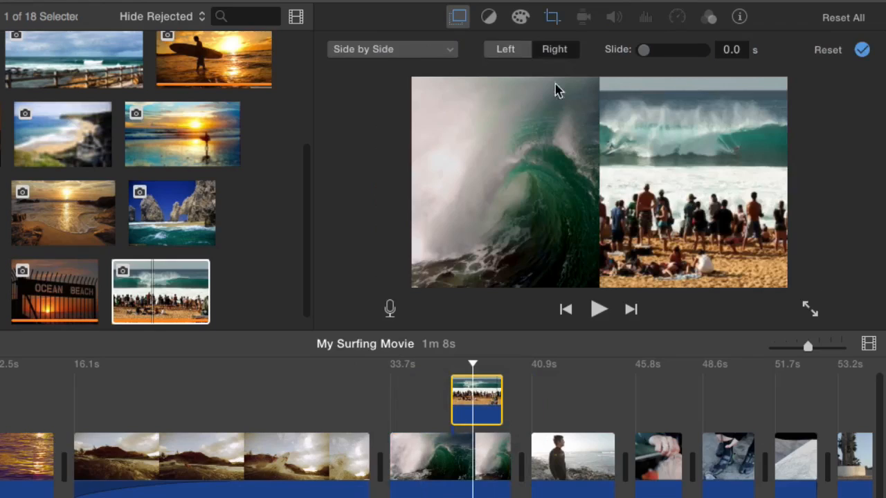
drag(643, 50, 687, 49)
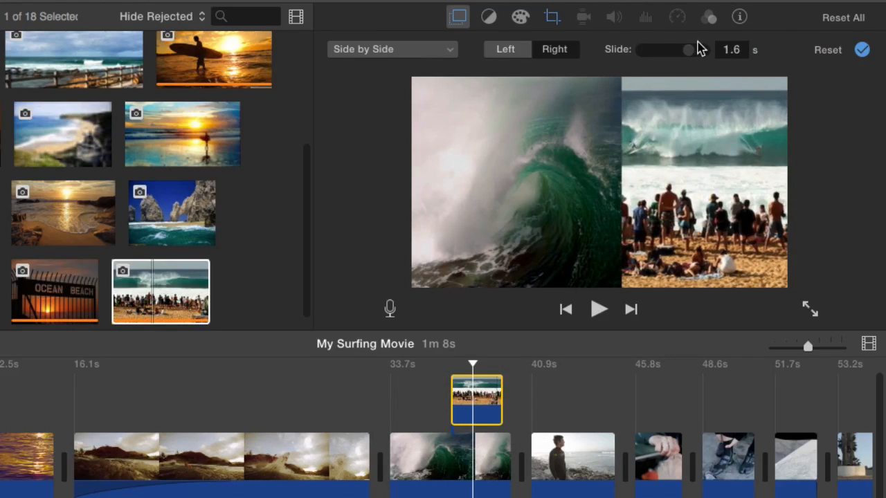
drag(685, 49, 670, 49)
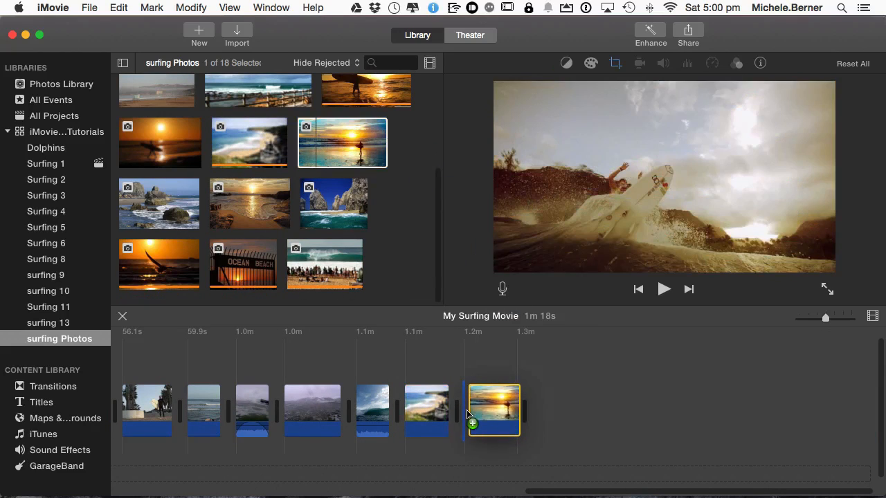
- Add the rocky-beach photo after the sunset photo, preview it, and show its cropping styles
click(159, 203)
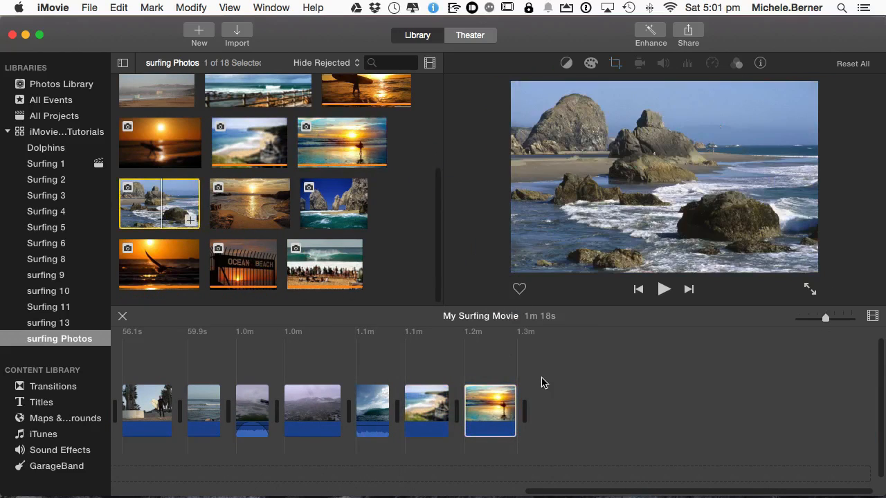
drag(159, 204, 587, 420)
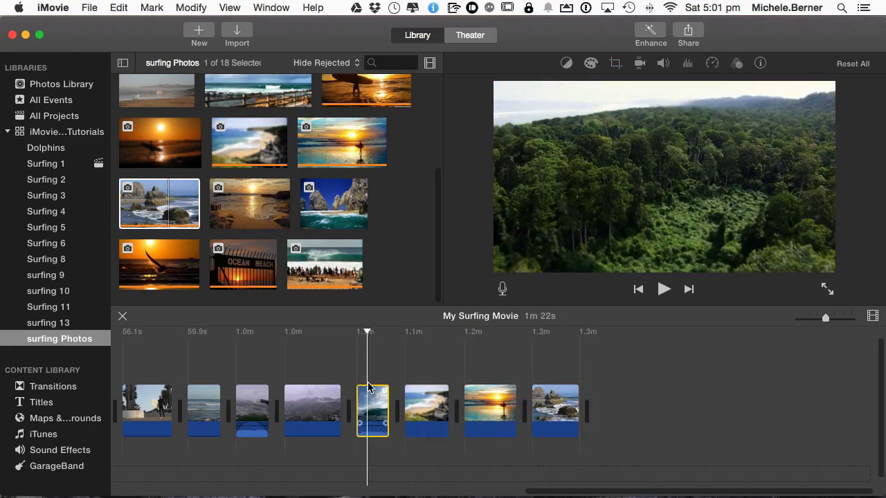
click(663, 289)
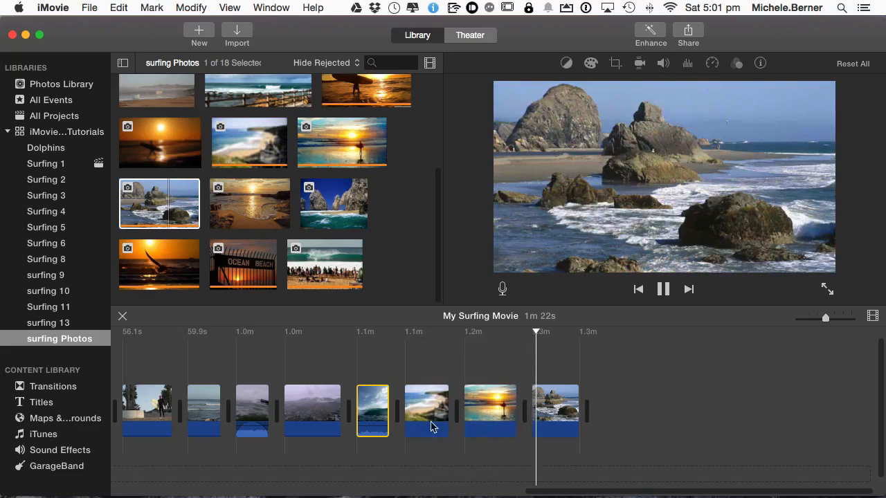
click(614, 63)
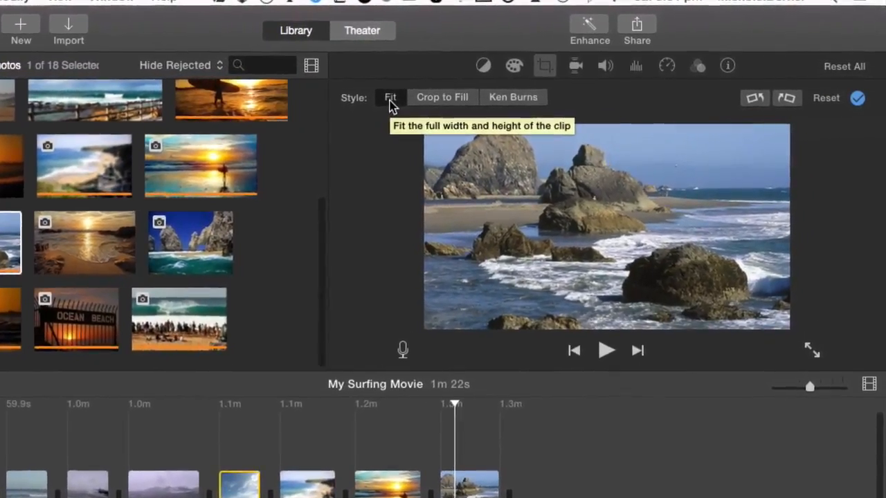
- Apply a Ken Burns pan-and-zoom to the rocky-beach photo and confirm it
click(442, 97)
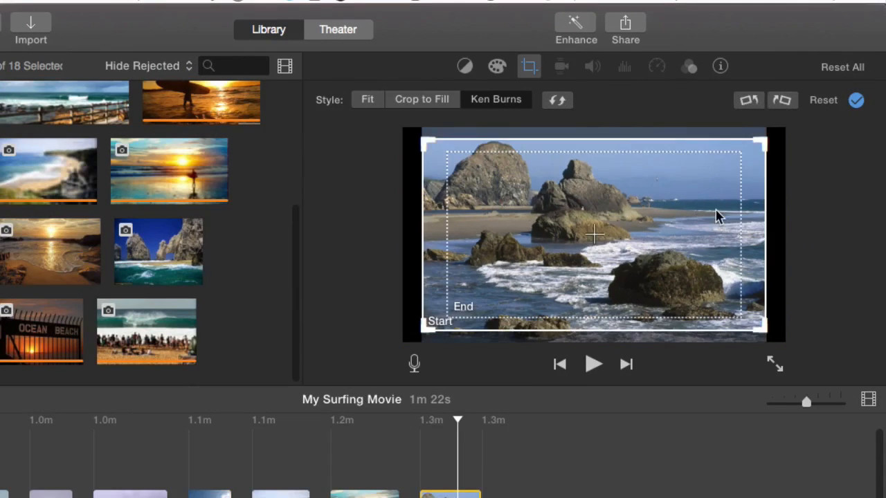
click(748, 99)
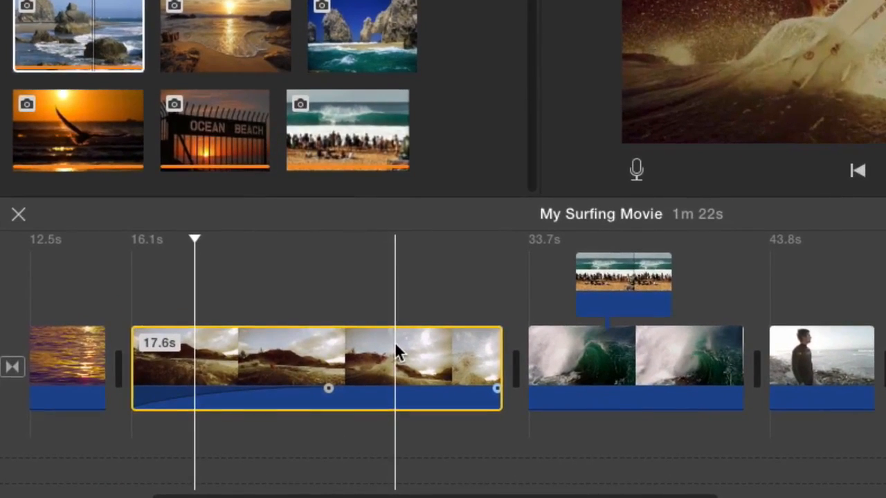
- Add a 4-second freeze frame from the surfing clip and move it to the movie's end
right_click(398, 352)
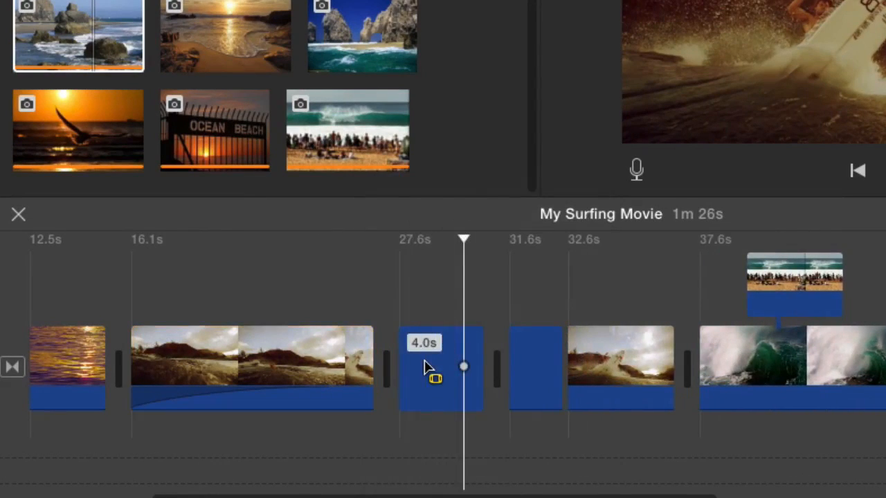
click(441, 366)
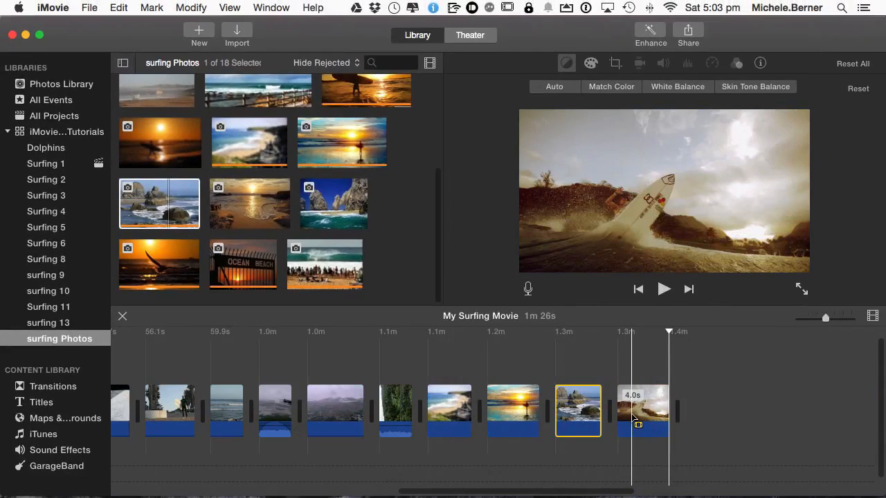
- Apply a Ken Burns pan-and-zoom to the closing freeze frame and preview it
click(642, 410)
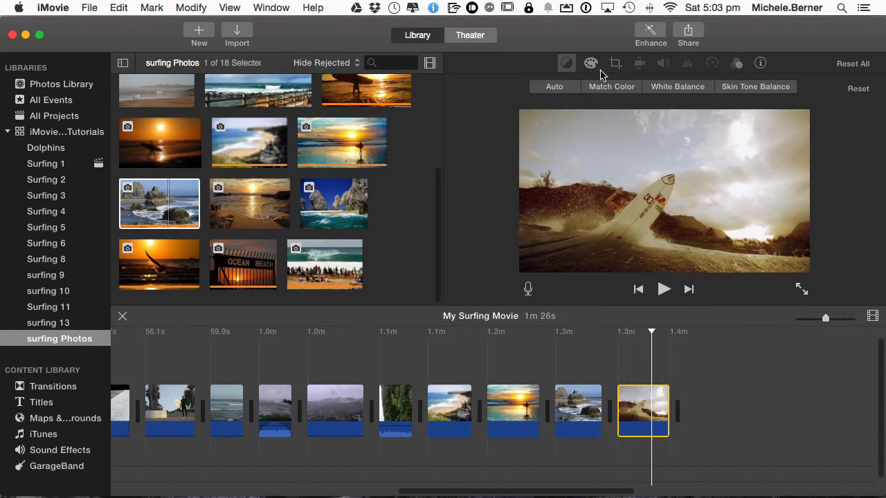
click(614, 63)
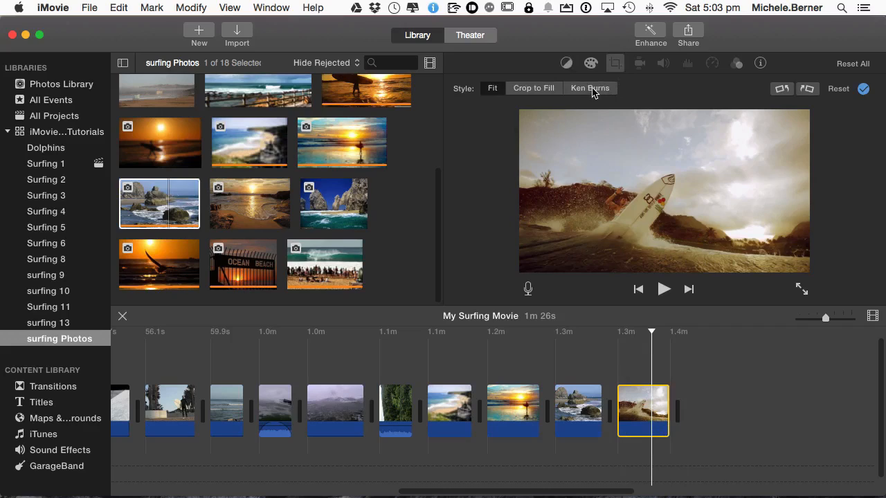
click(589, 88)
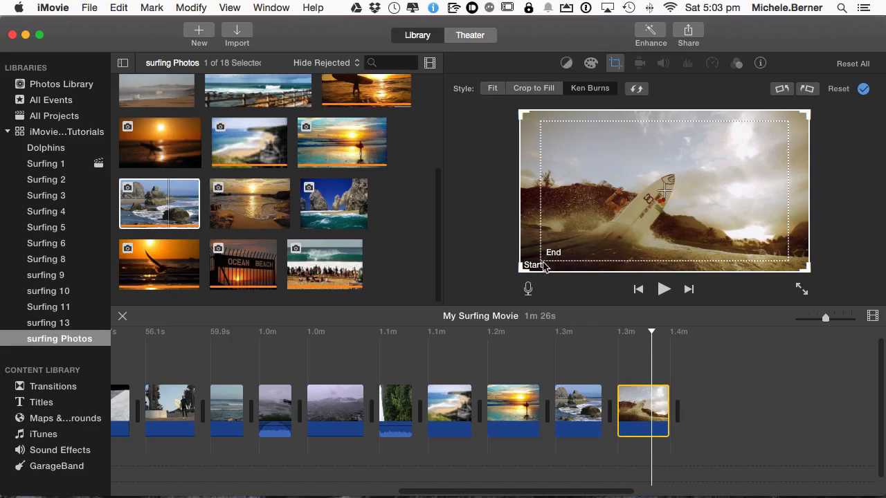
mouse_move(541, 267)
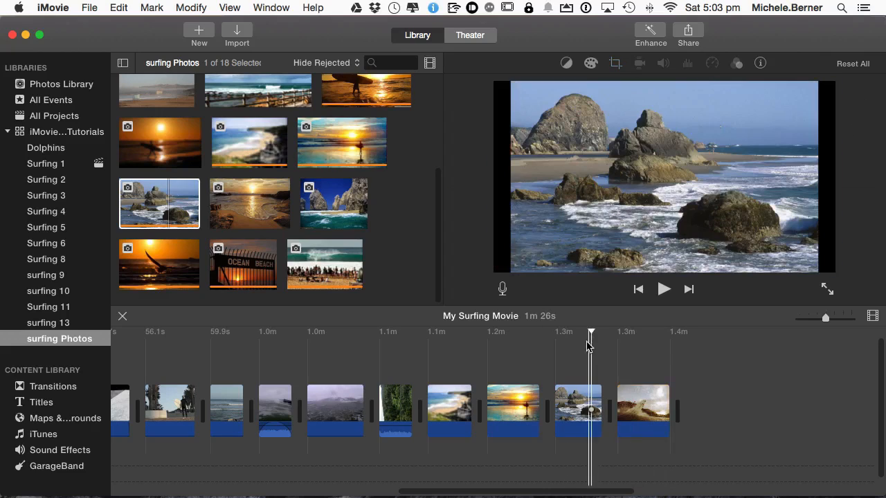
click(662, 289)
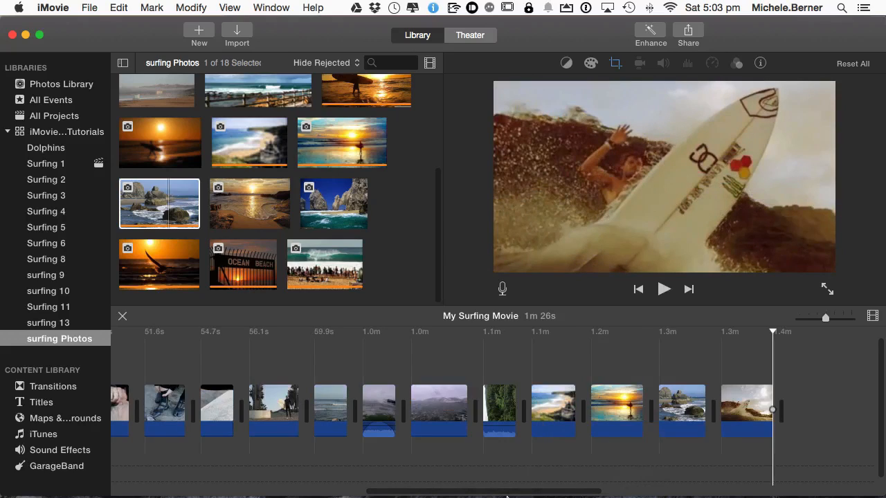
mouse_move(493, 265)
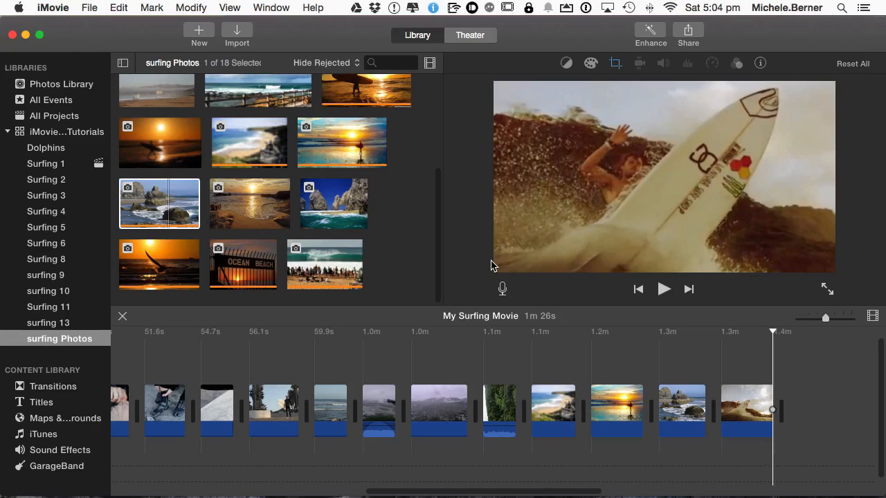